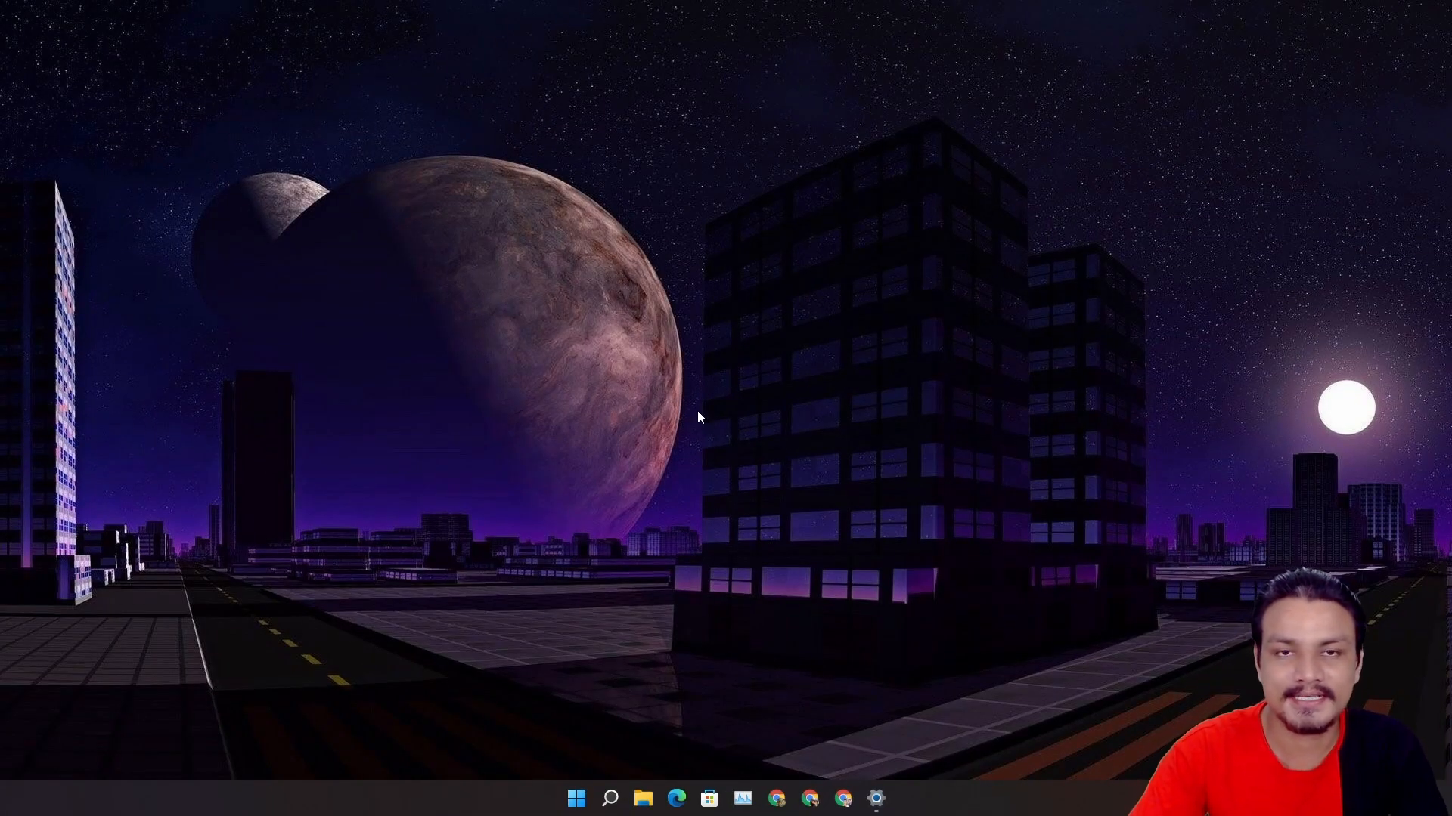
mouse_move(727, 555)
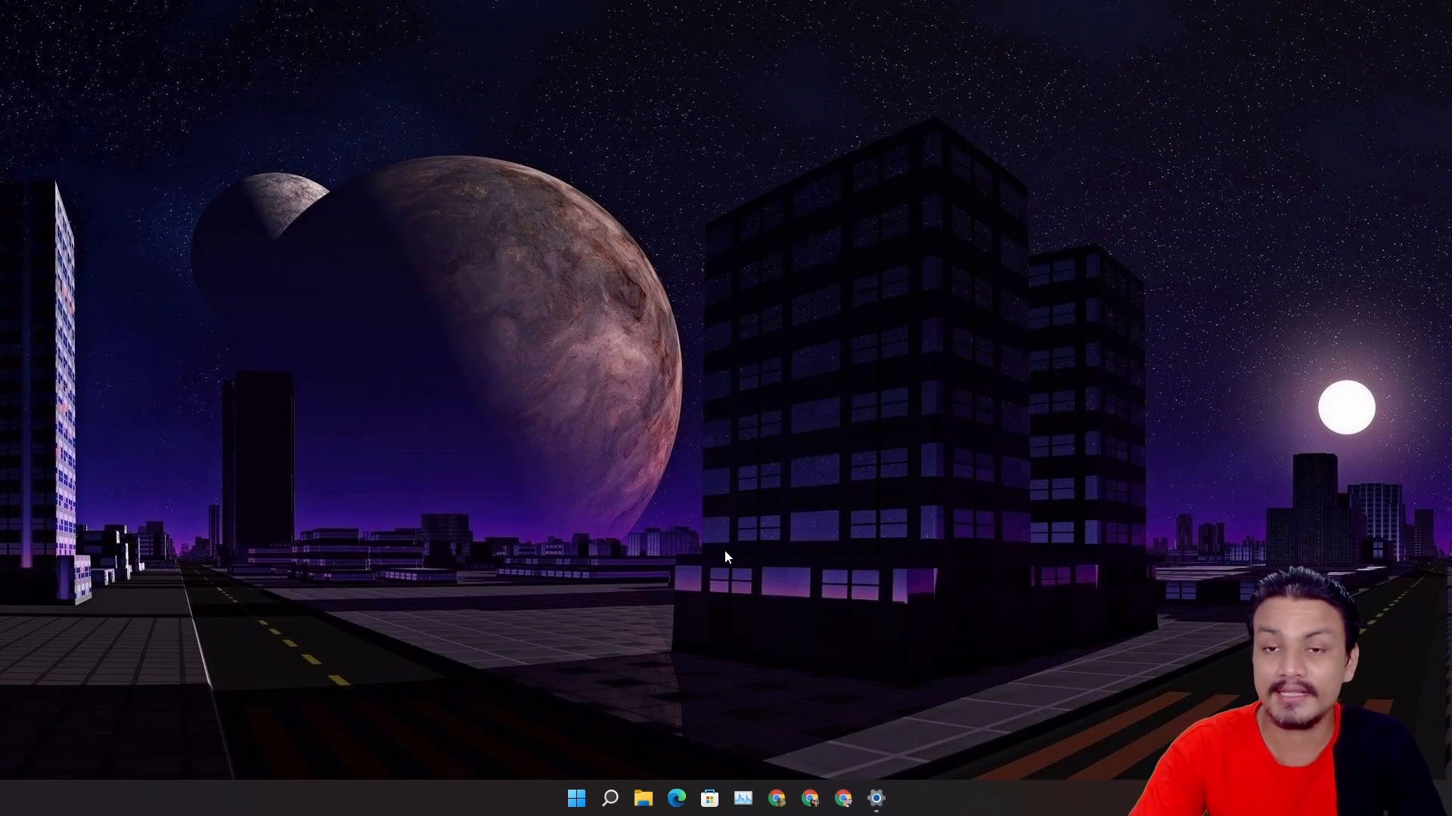
mouse_move(585, 517)
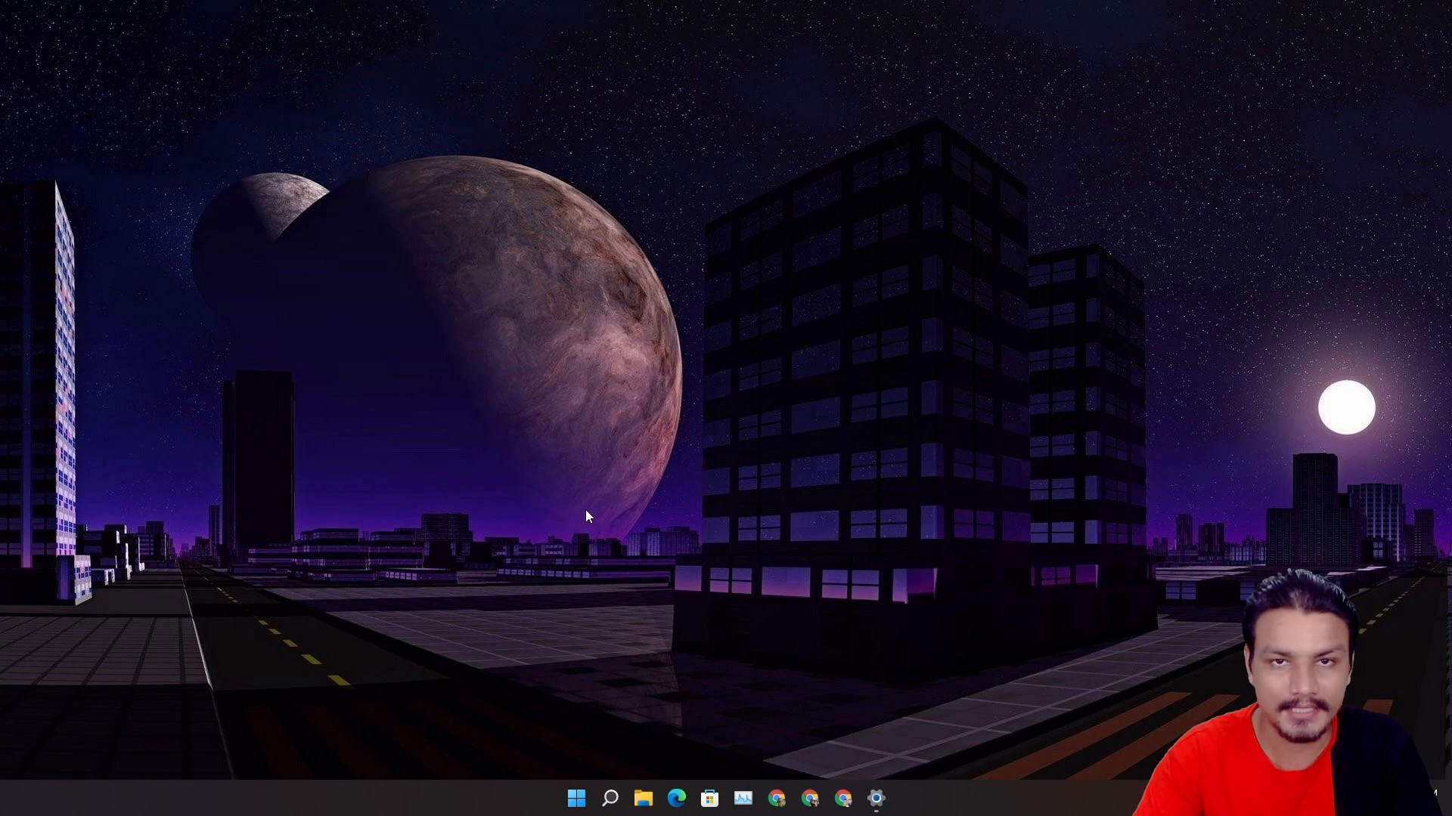
Check the Windows build number in the system details window and close it.
click(874, 798)
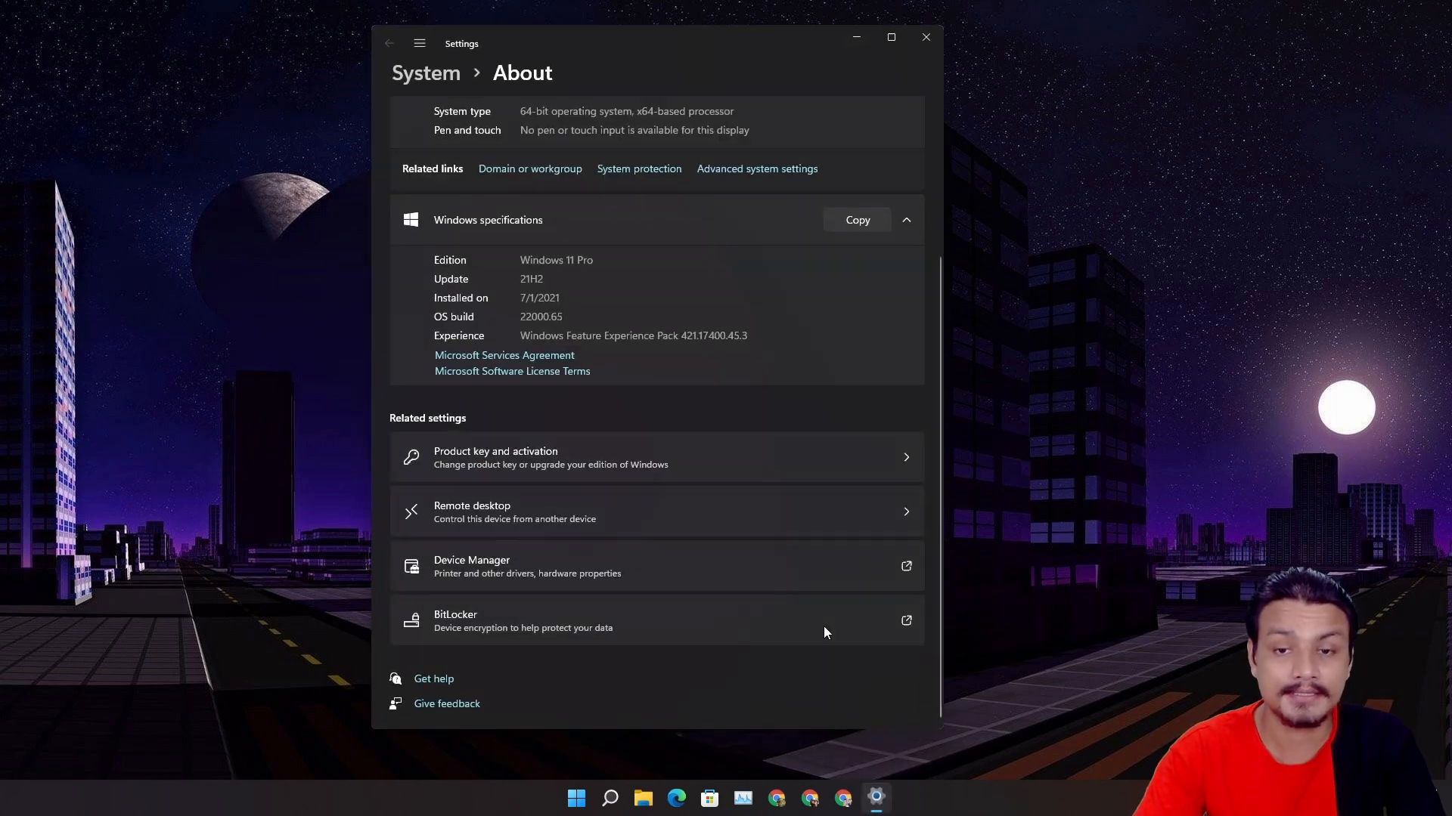
mouse_move(542, 328)
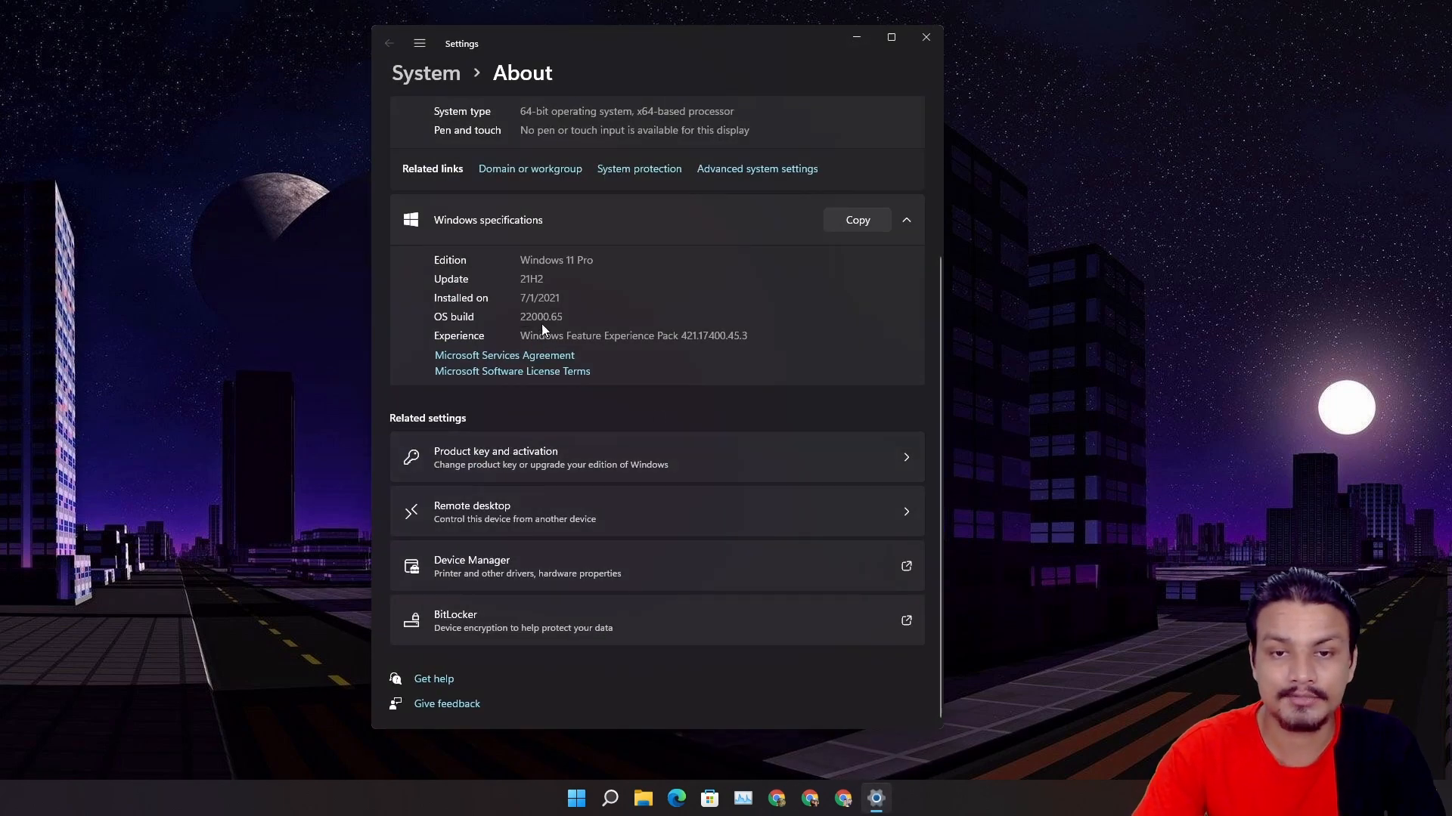
mouse_move(830, 157)
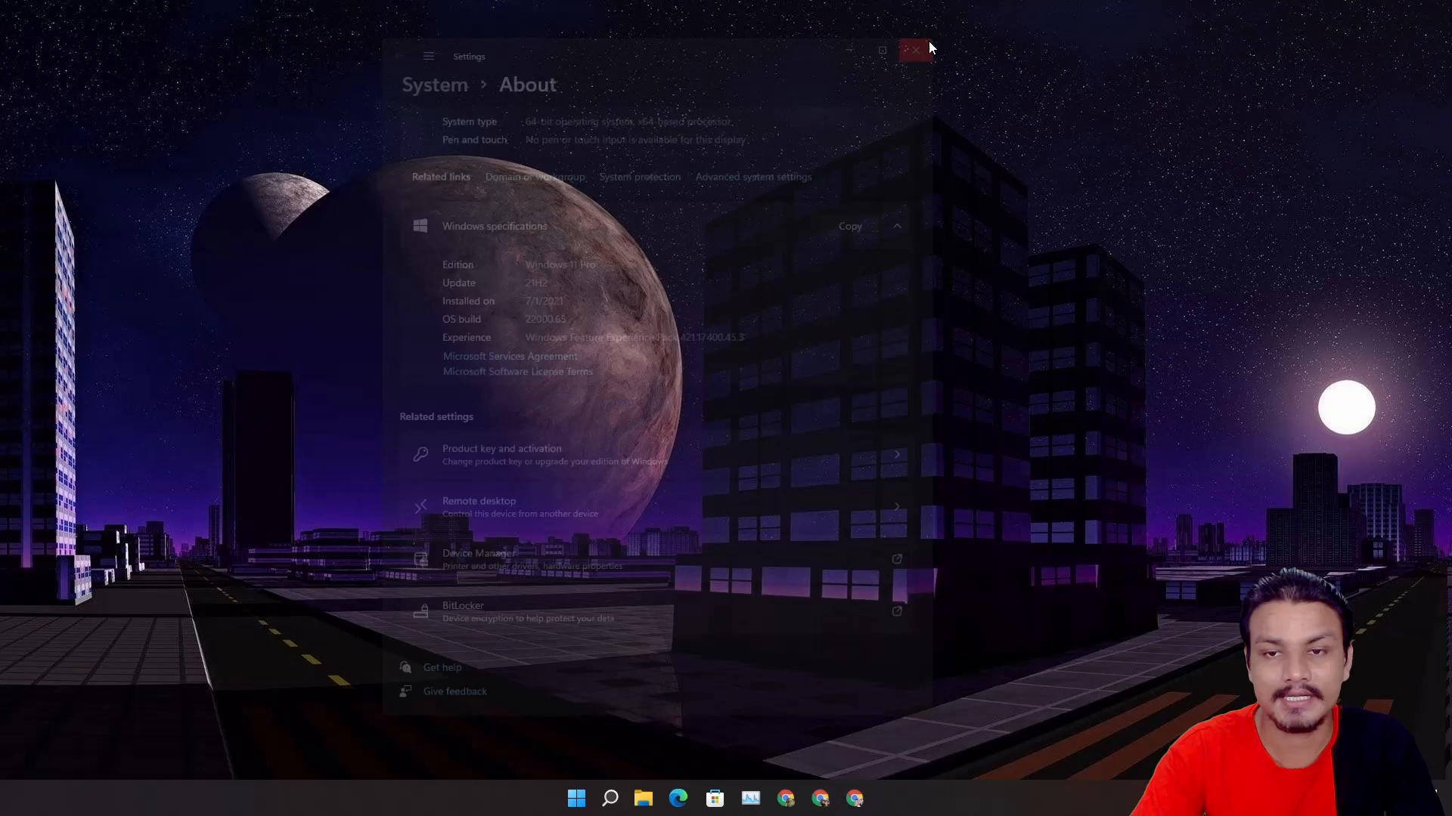
click(914, 50)
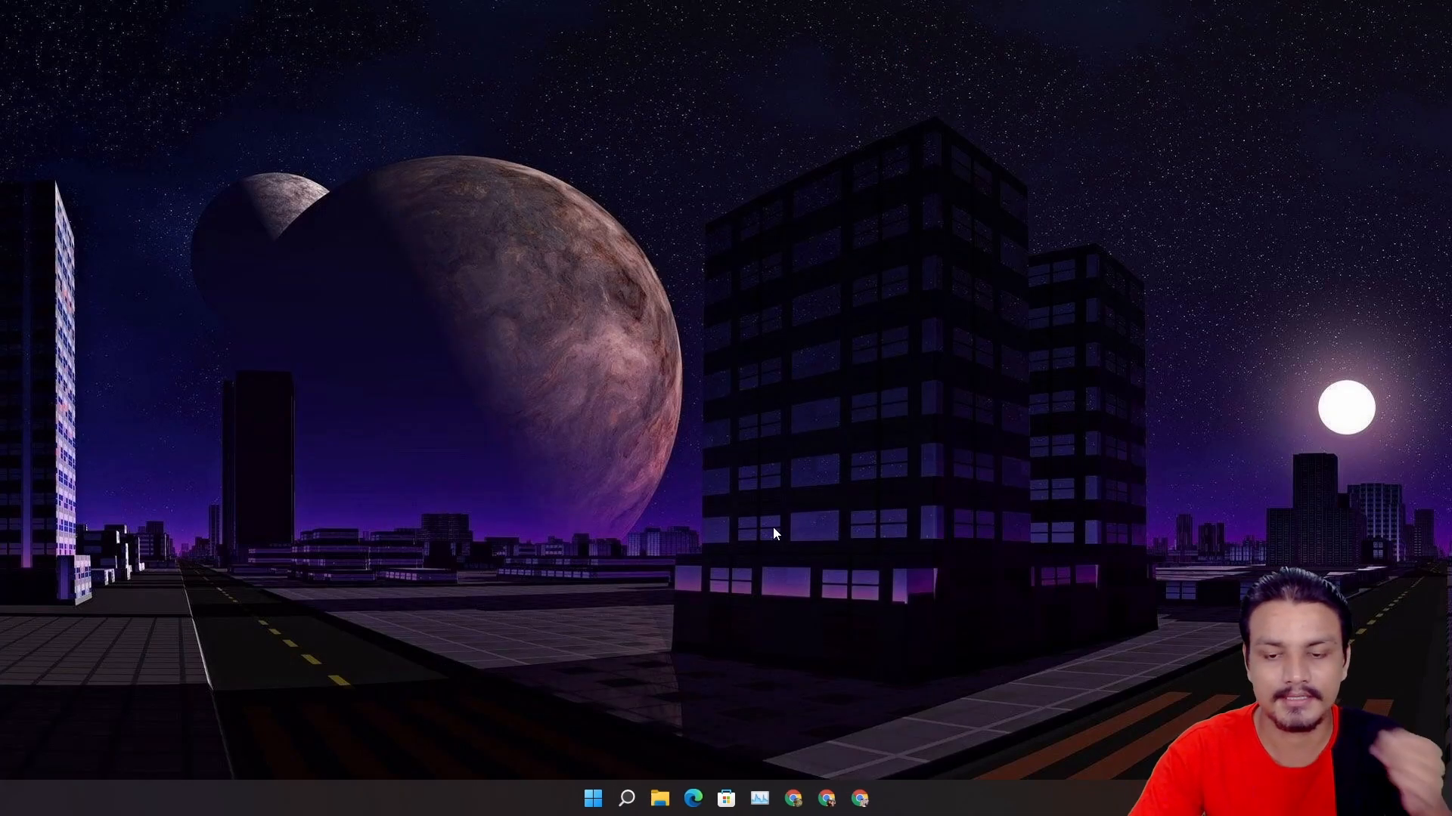
mouse_move(880, 650)
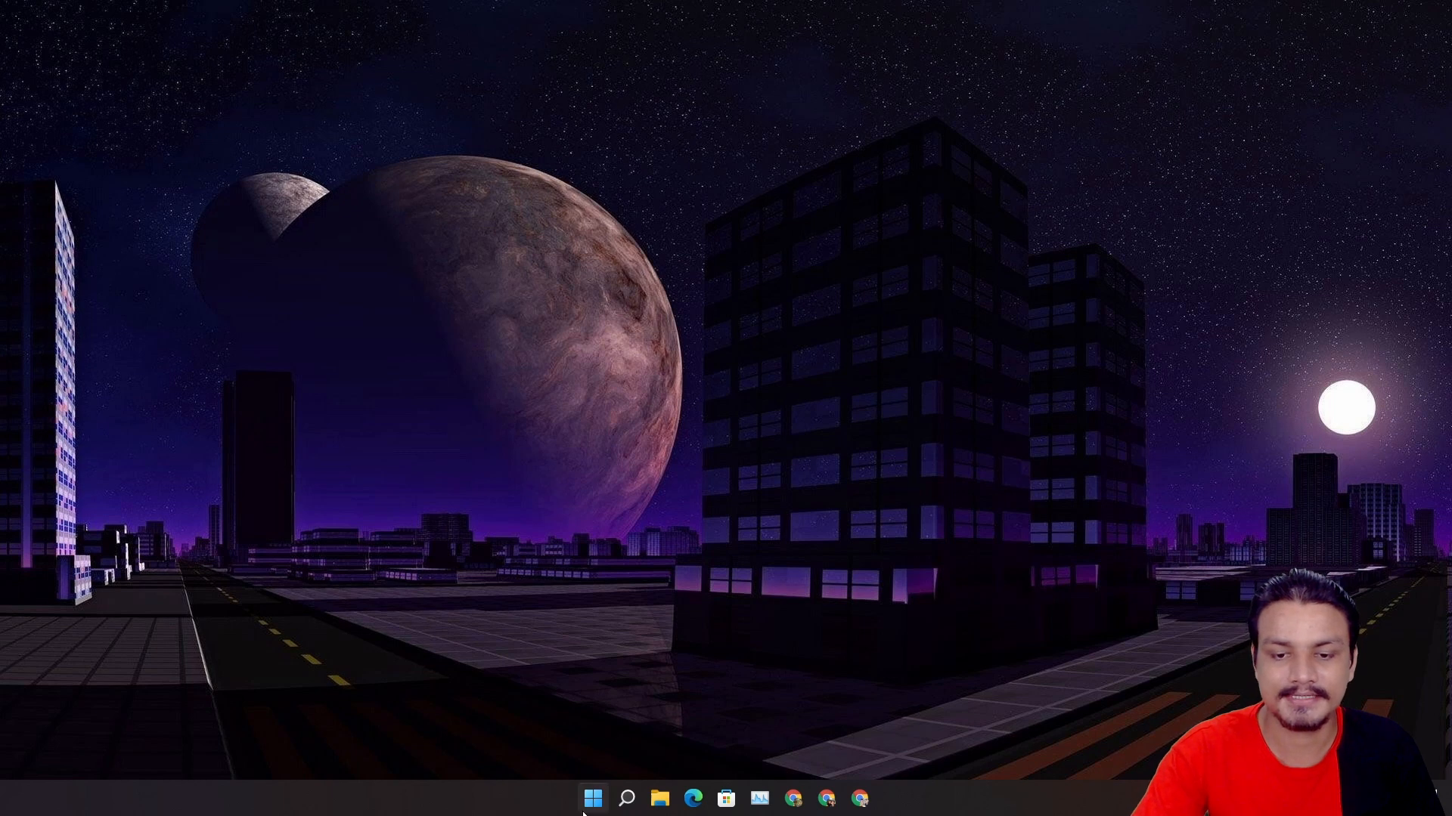
Try the new Start menu search bar by searching 'daVinci Resolve', then go to Taskbar settings.
click(591, 797)
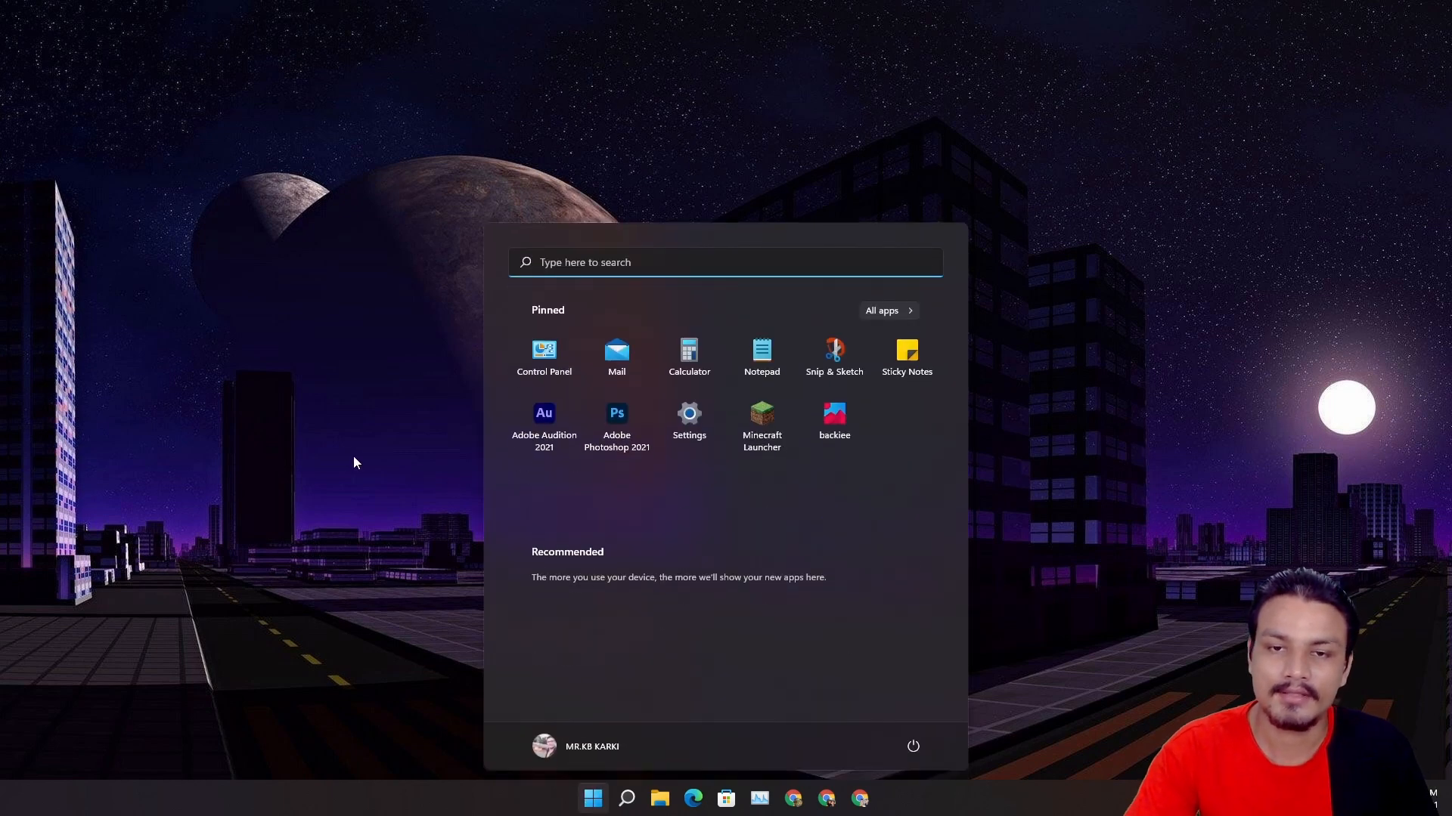
mouse_move(460, 414)
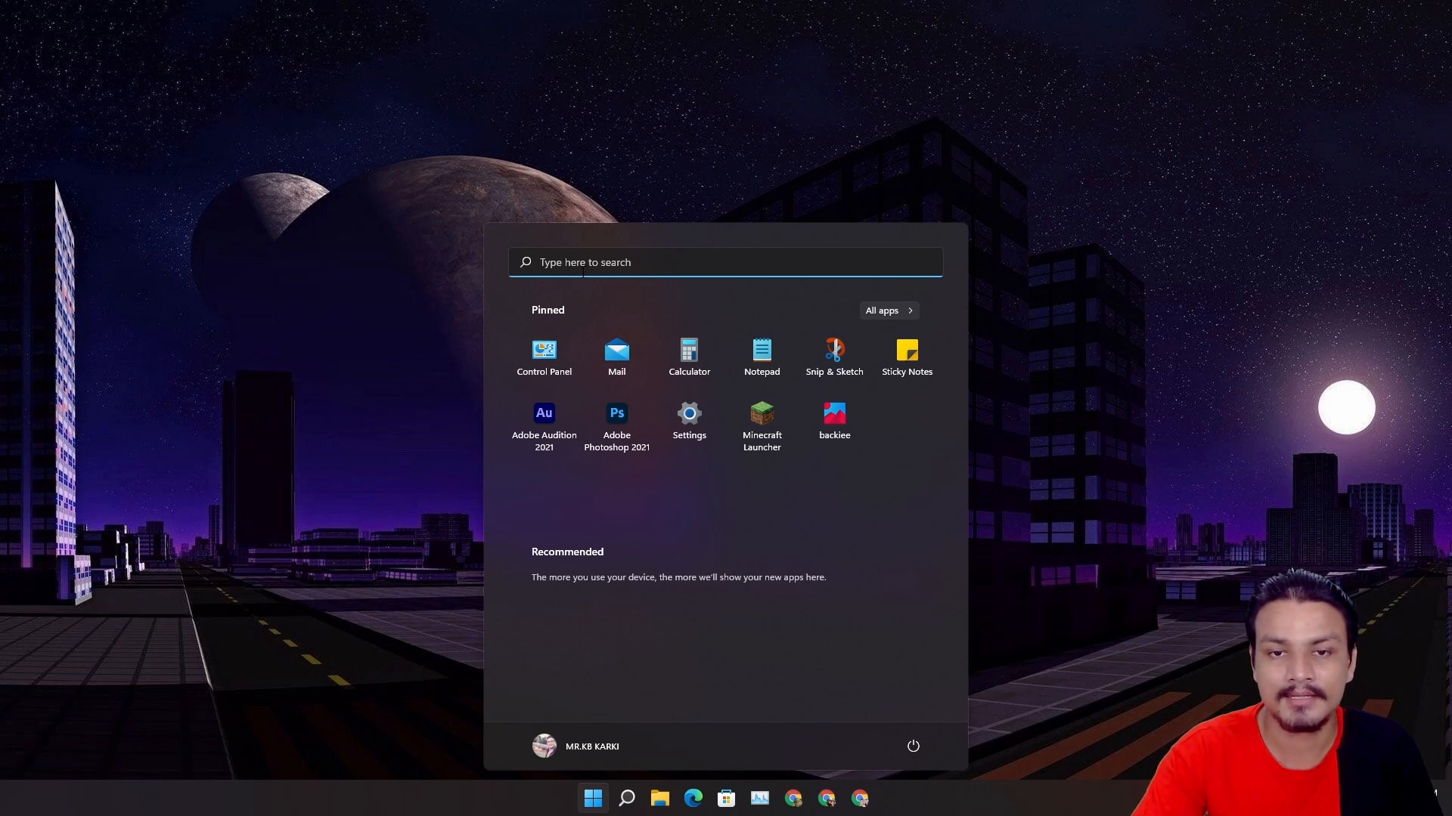
click(625, 798)
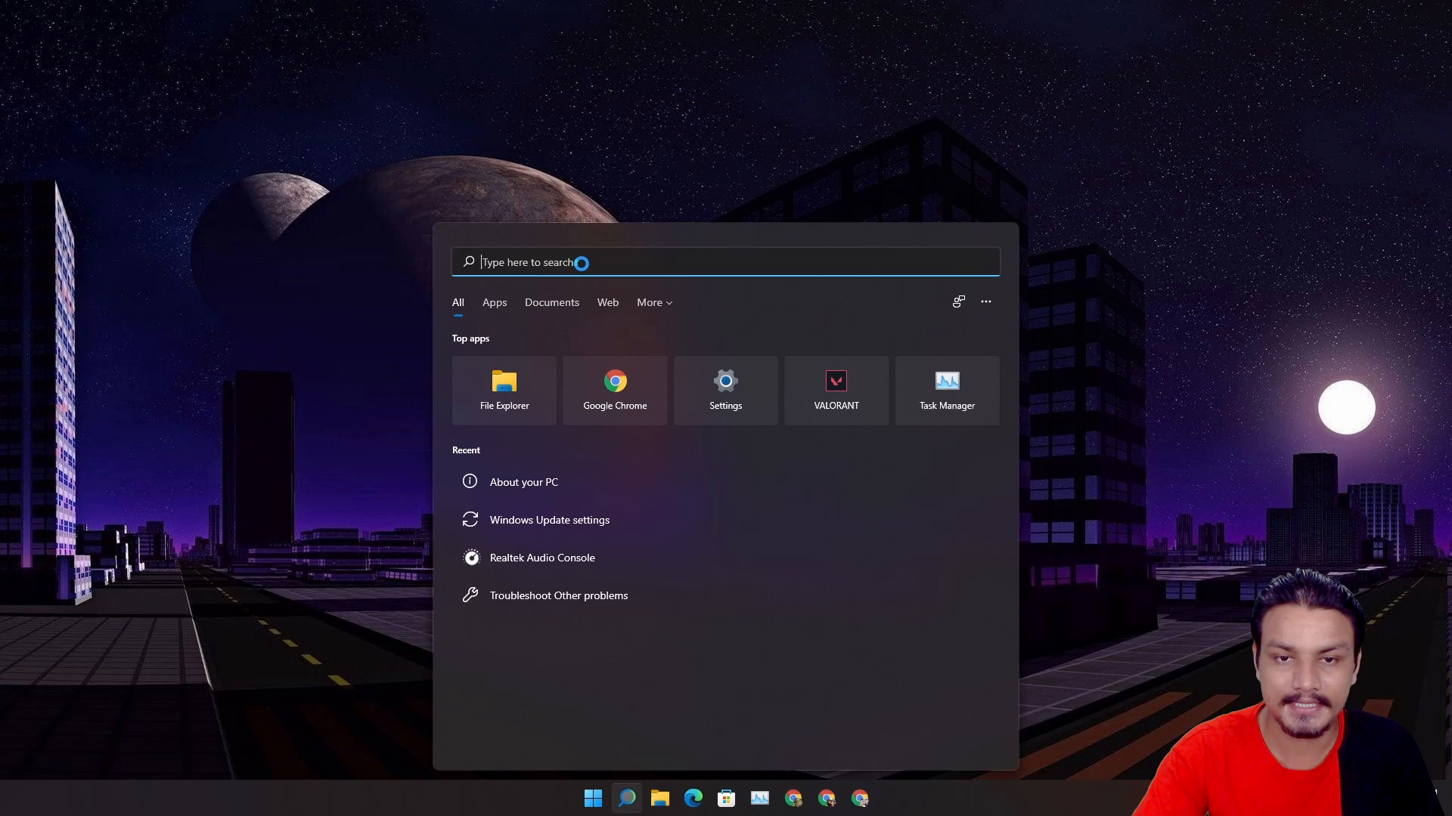
mouse_move(777, 186)
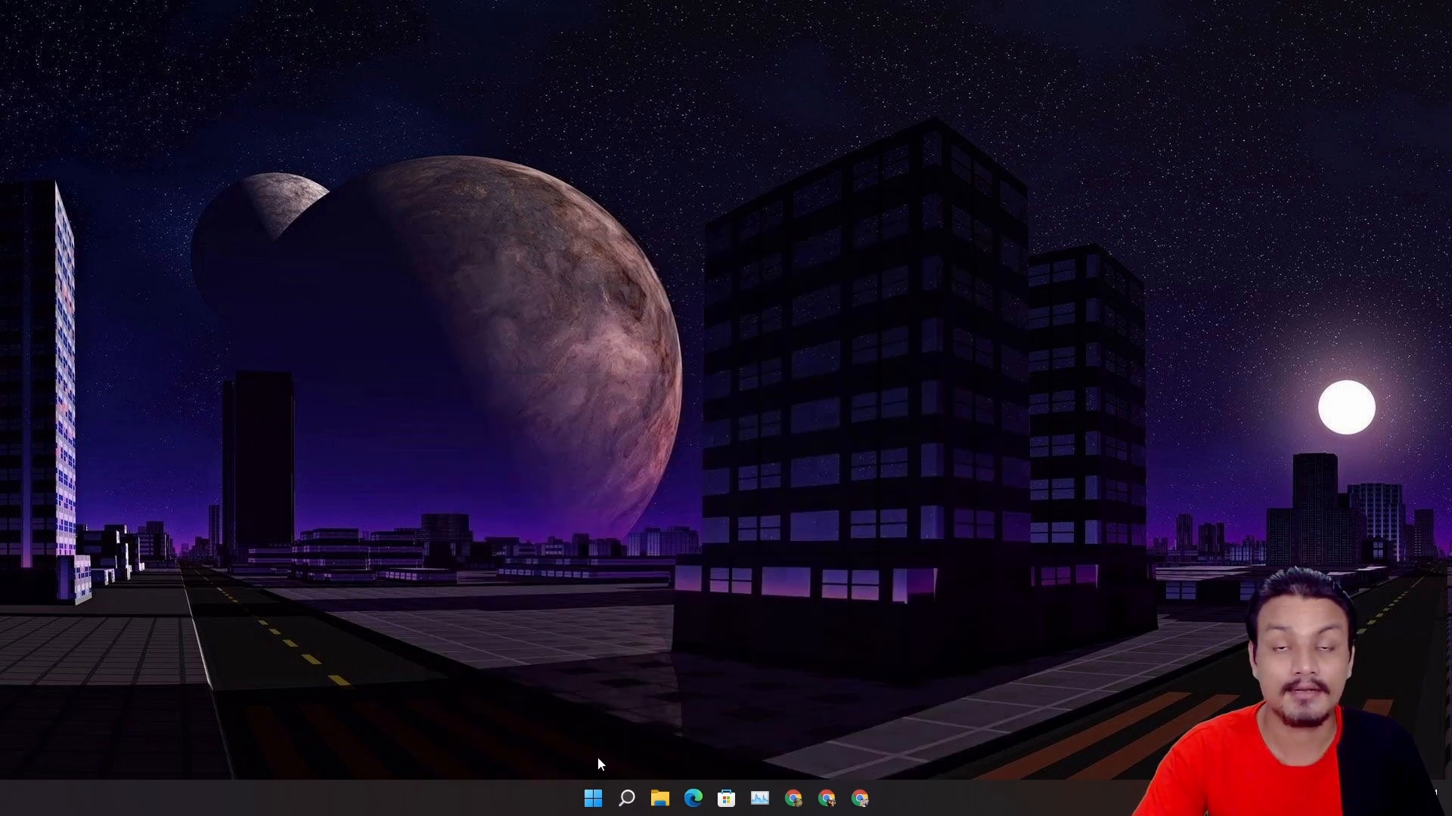
click(593, 797)
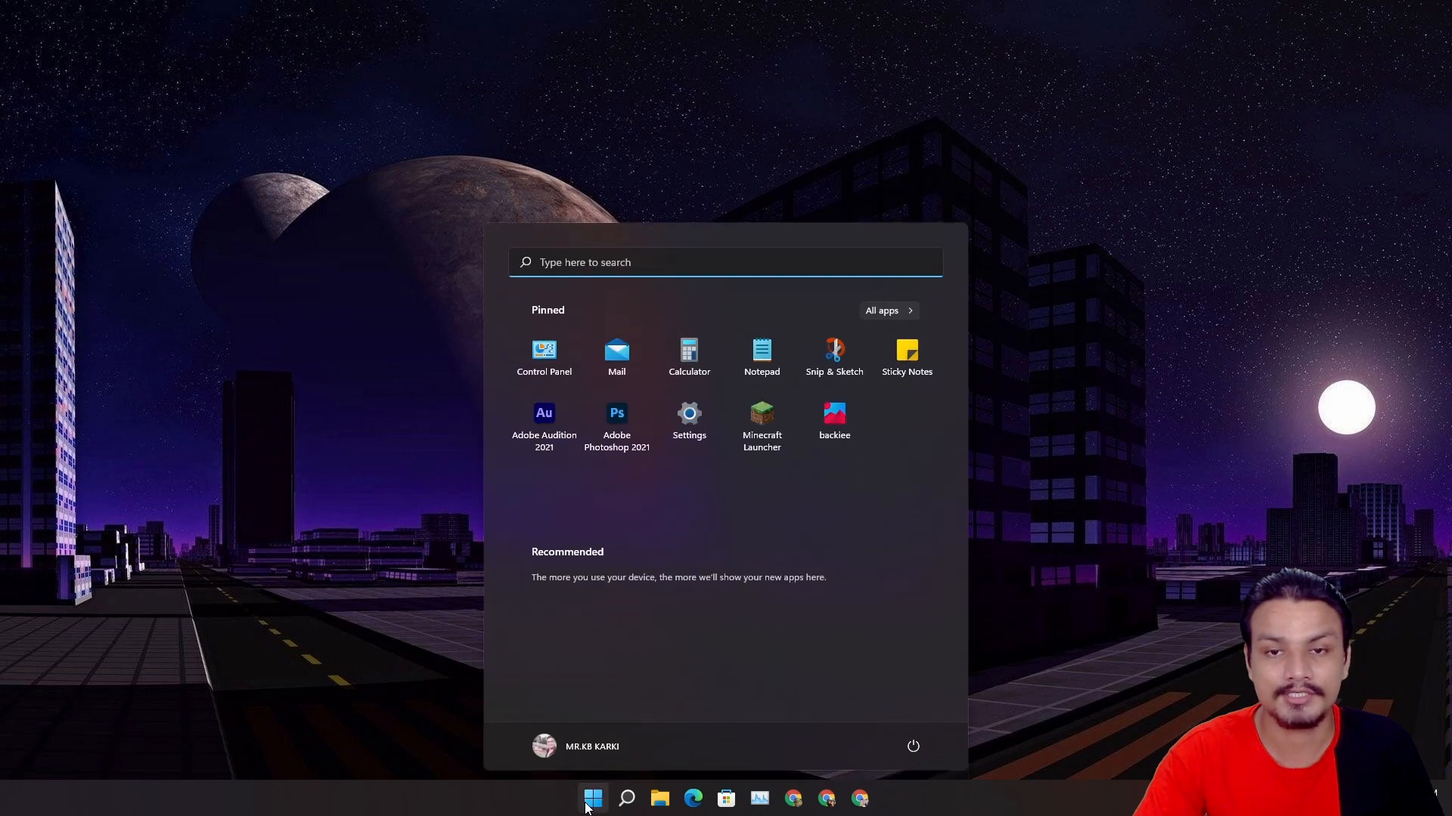
mouse_move(676, 541)
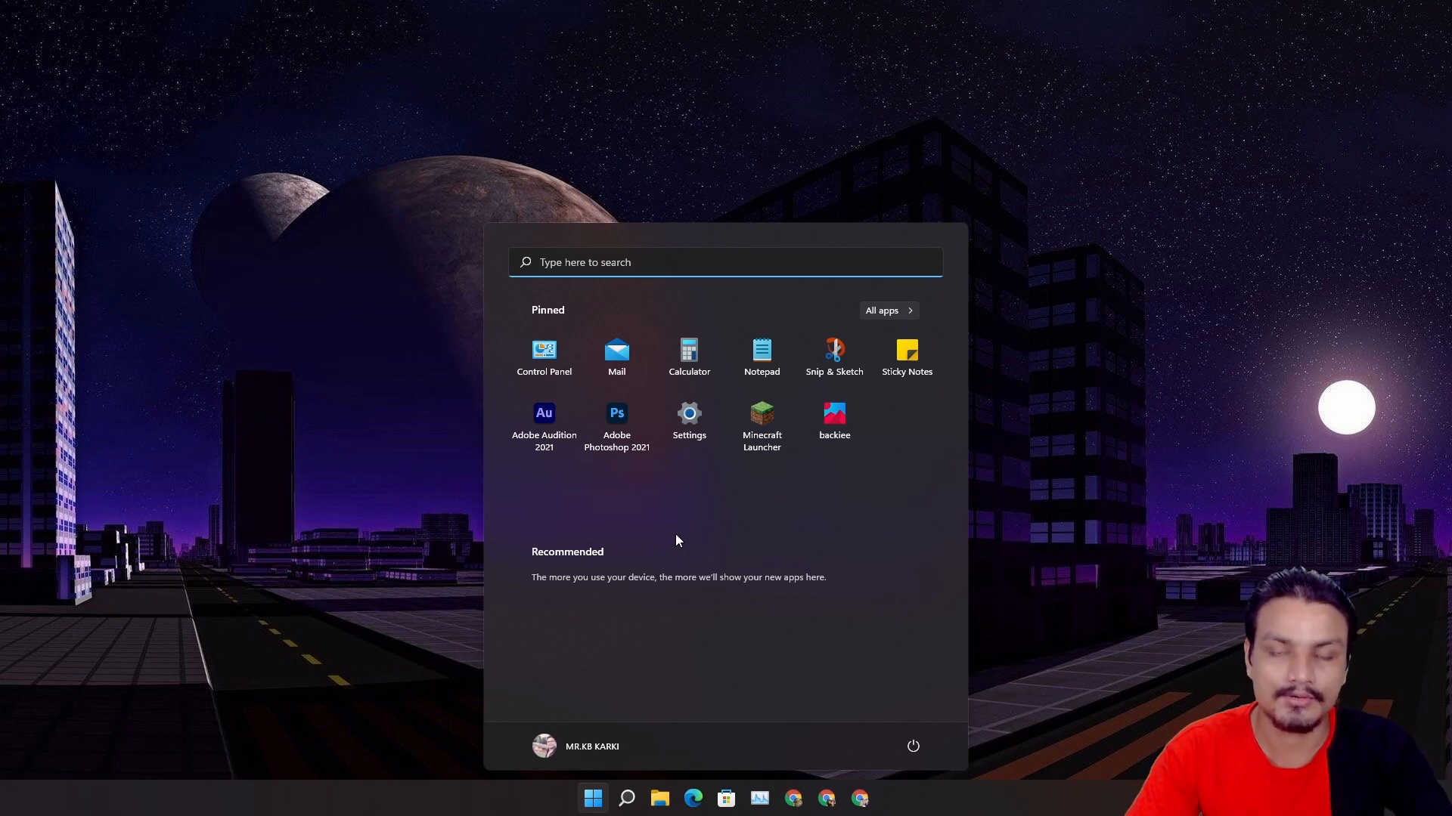
text(daVinci Resolve)
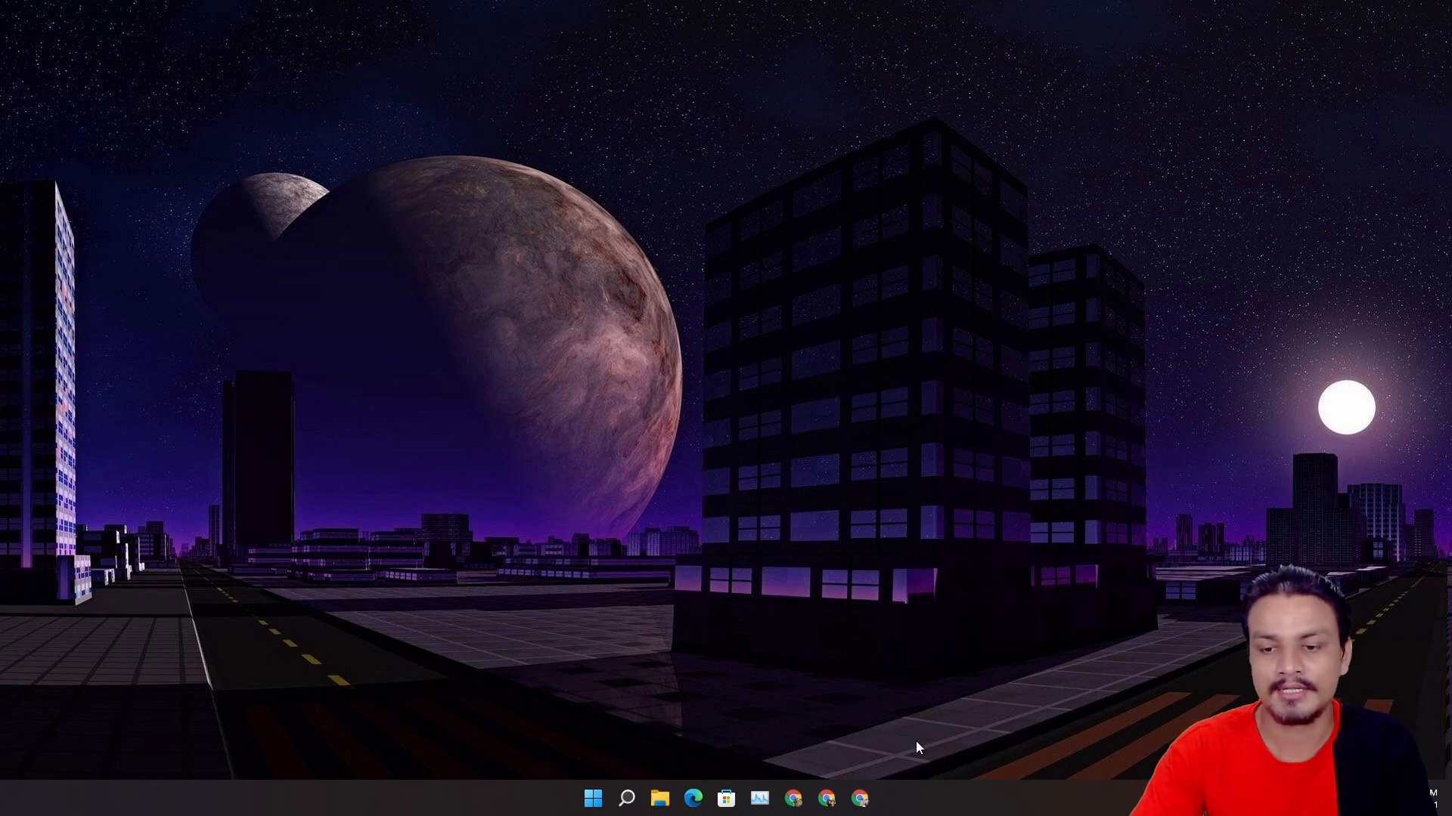
click(870, 797)
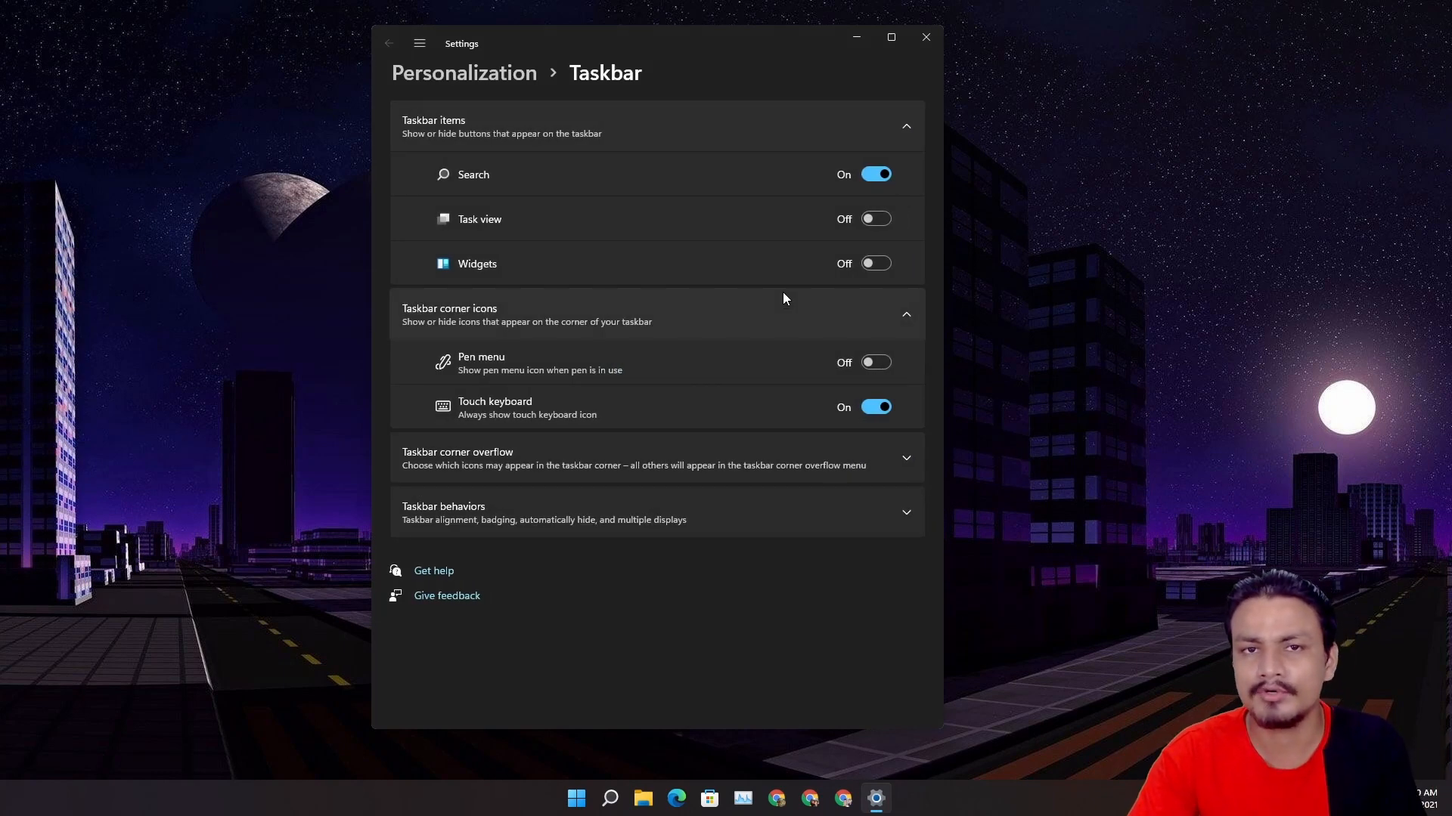
mouse_move(531, 186)
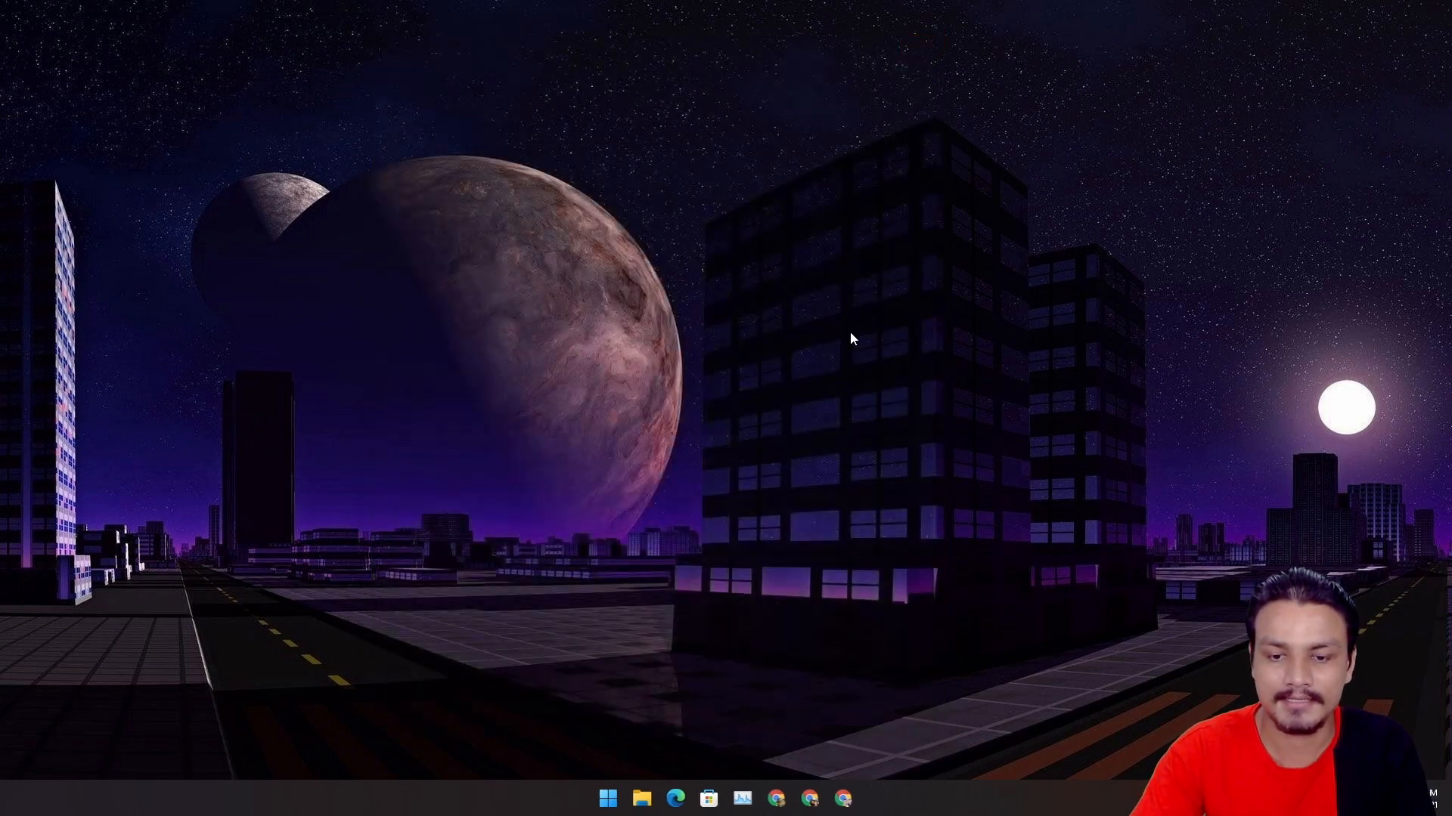
mouse_move(608, 799)
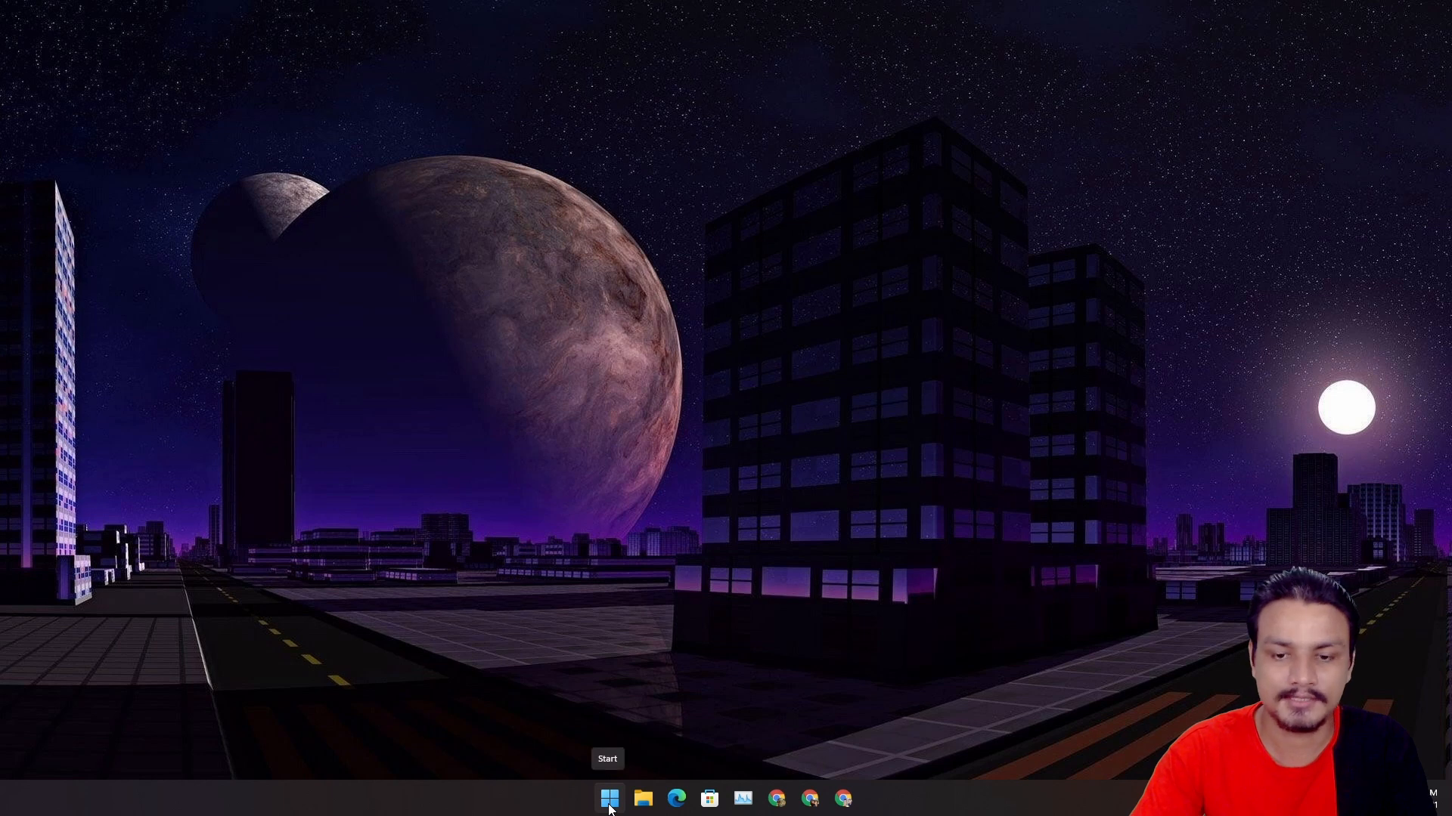
click(610, 798)
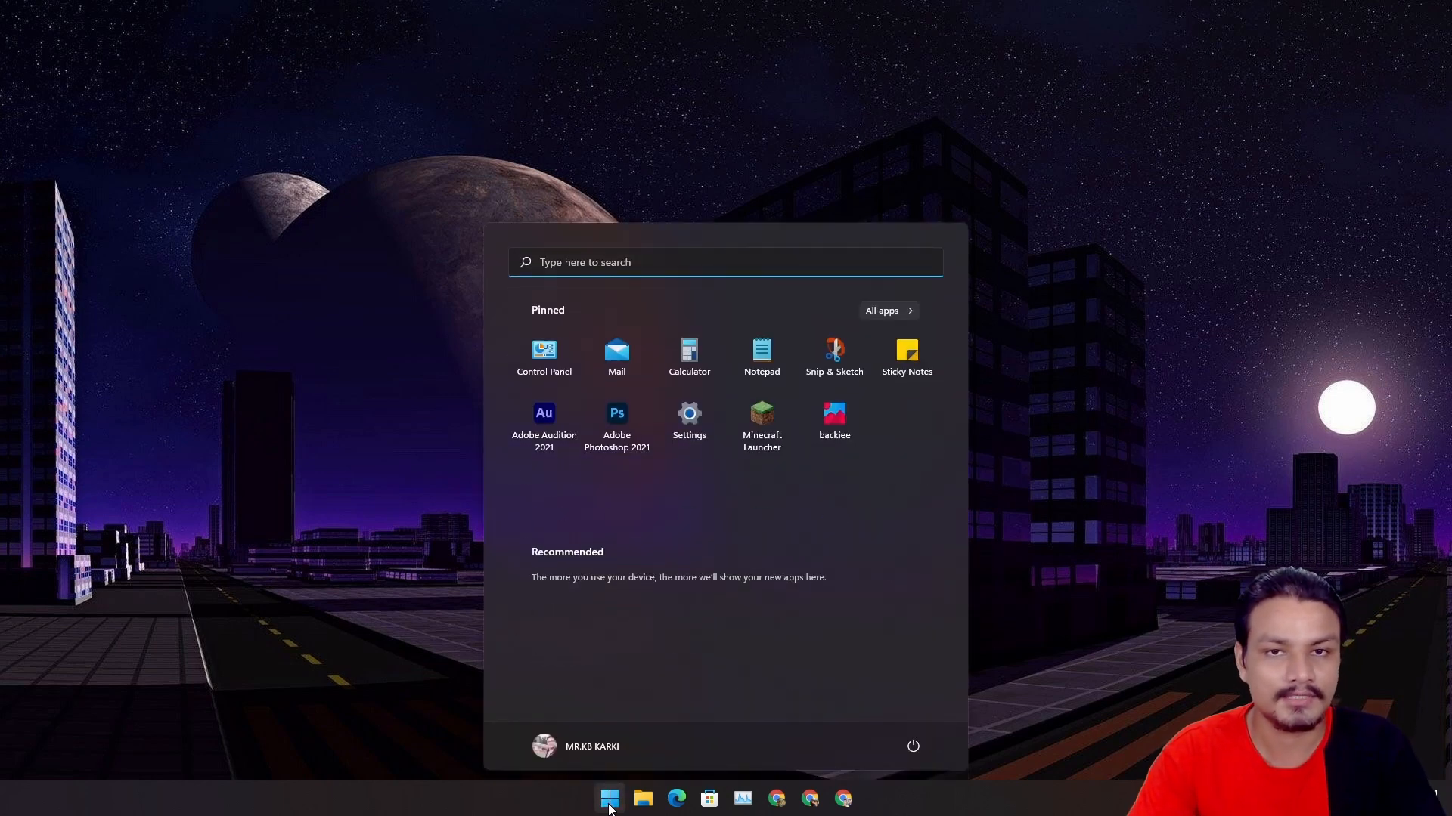
text(d)
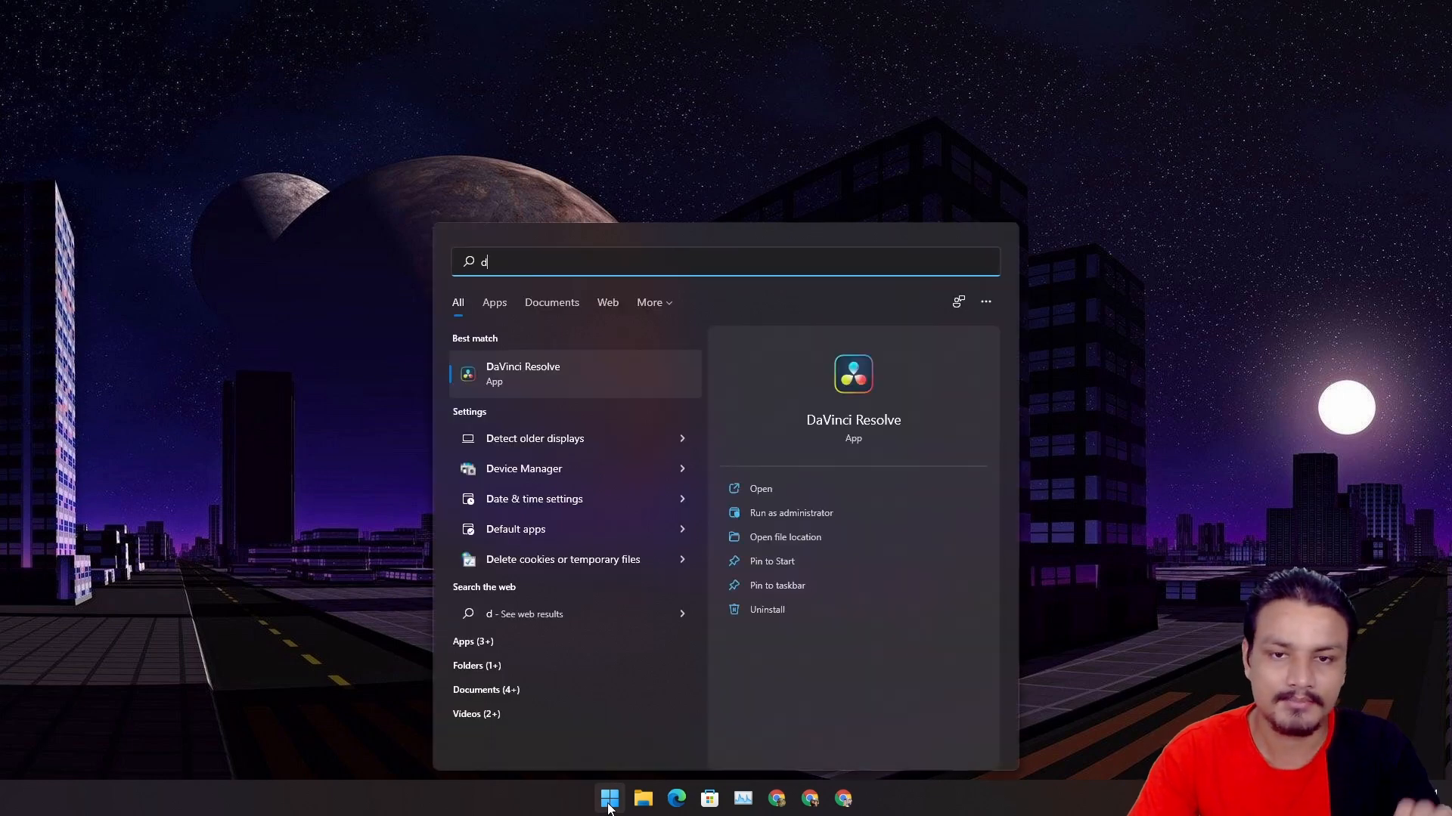
mouse_move(827, 183)
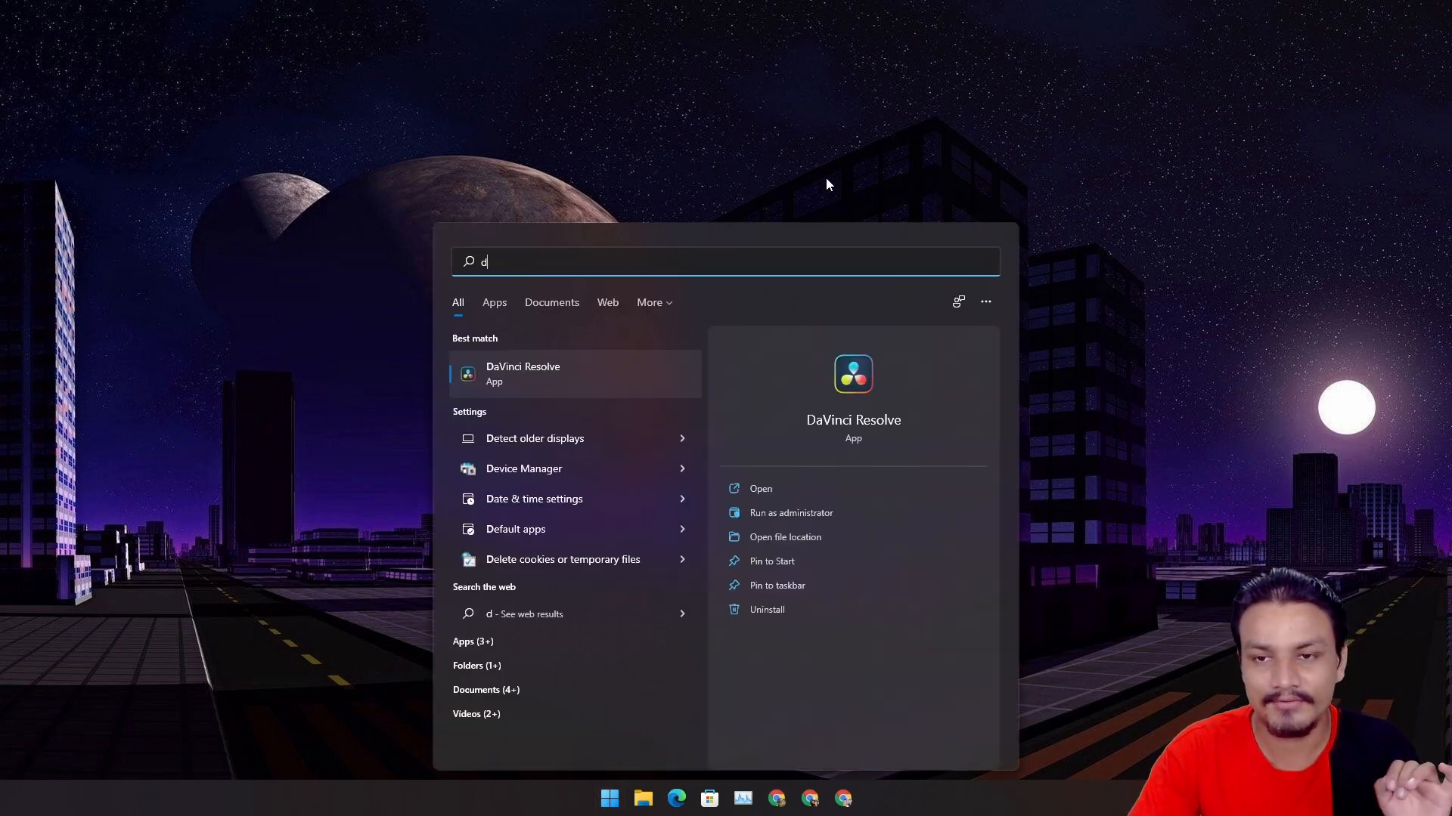
key(Escape)
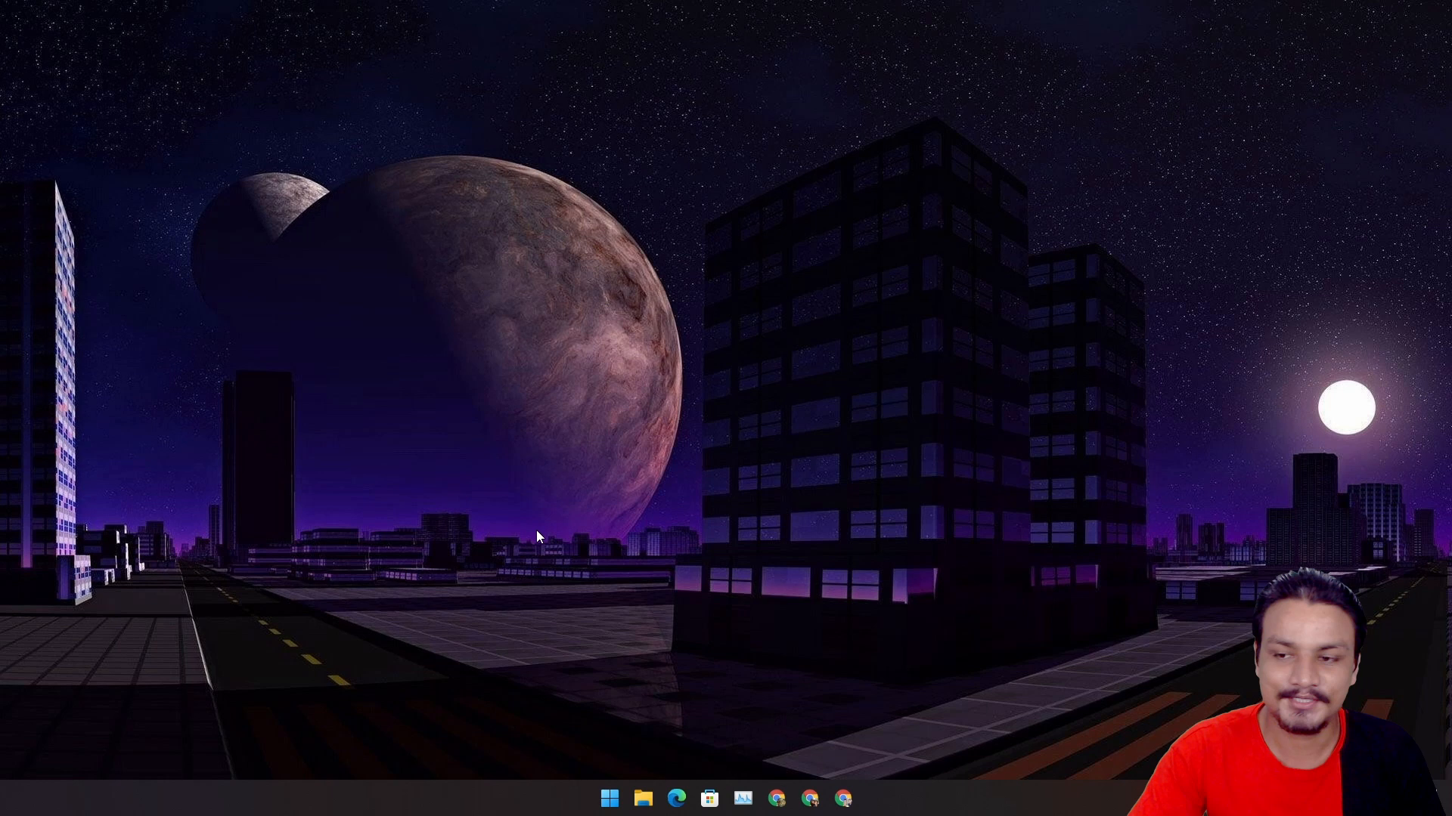
mouse_move(272, 330)
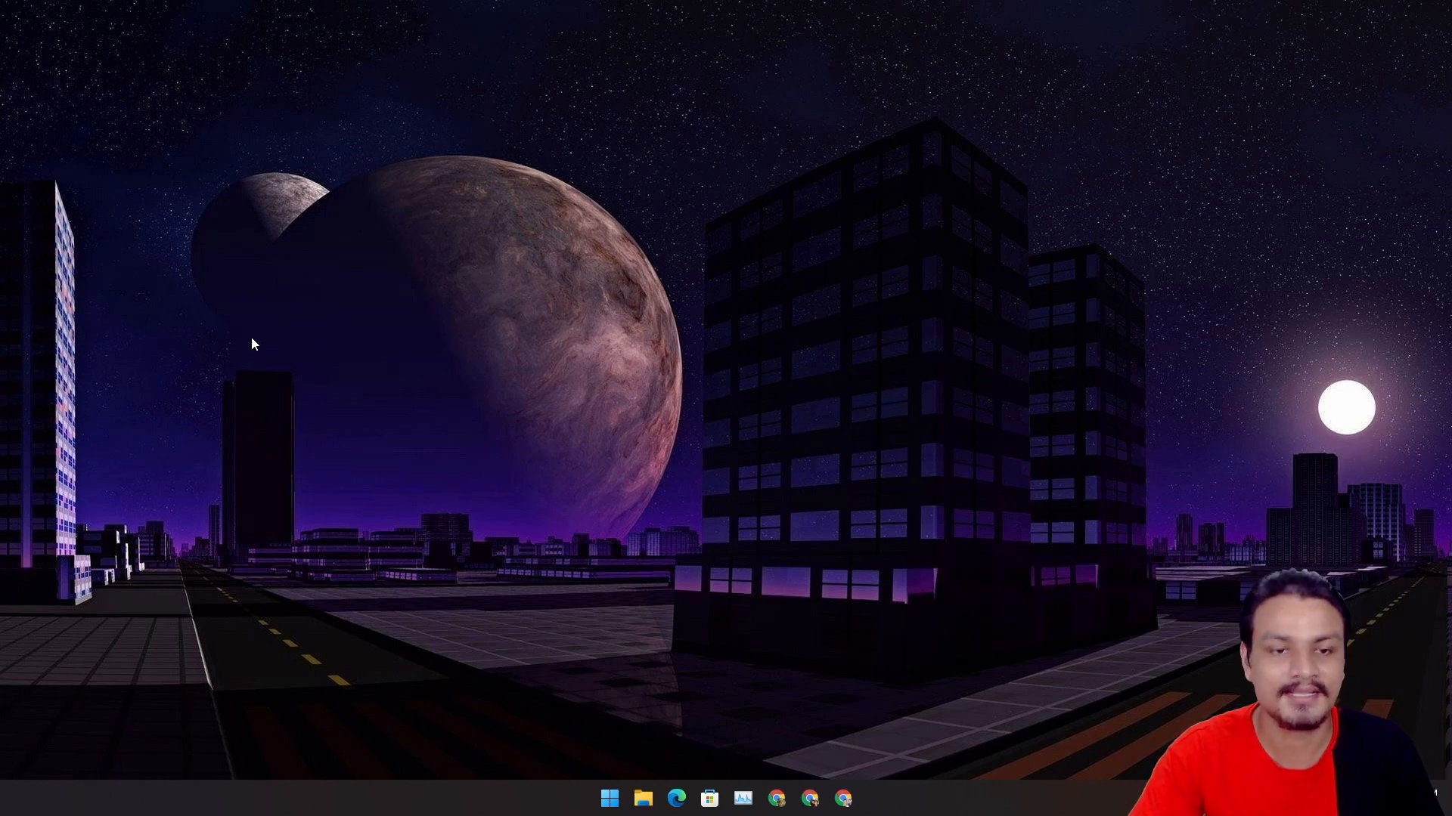
Show the new desktop right-click menu, then expand it via Show more options to the classic menu with NVIDIA Control Panel.
right_click(254, 343)
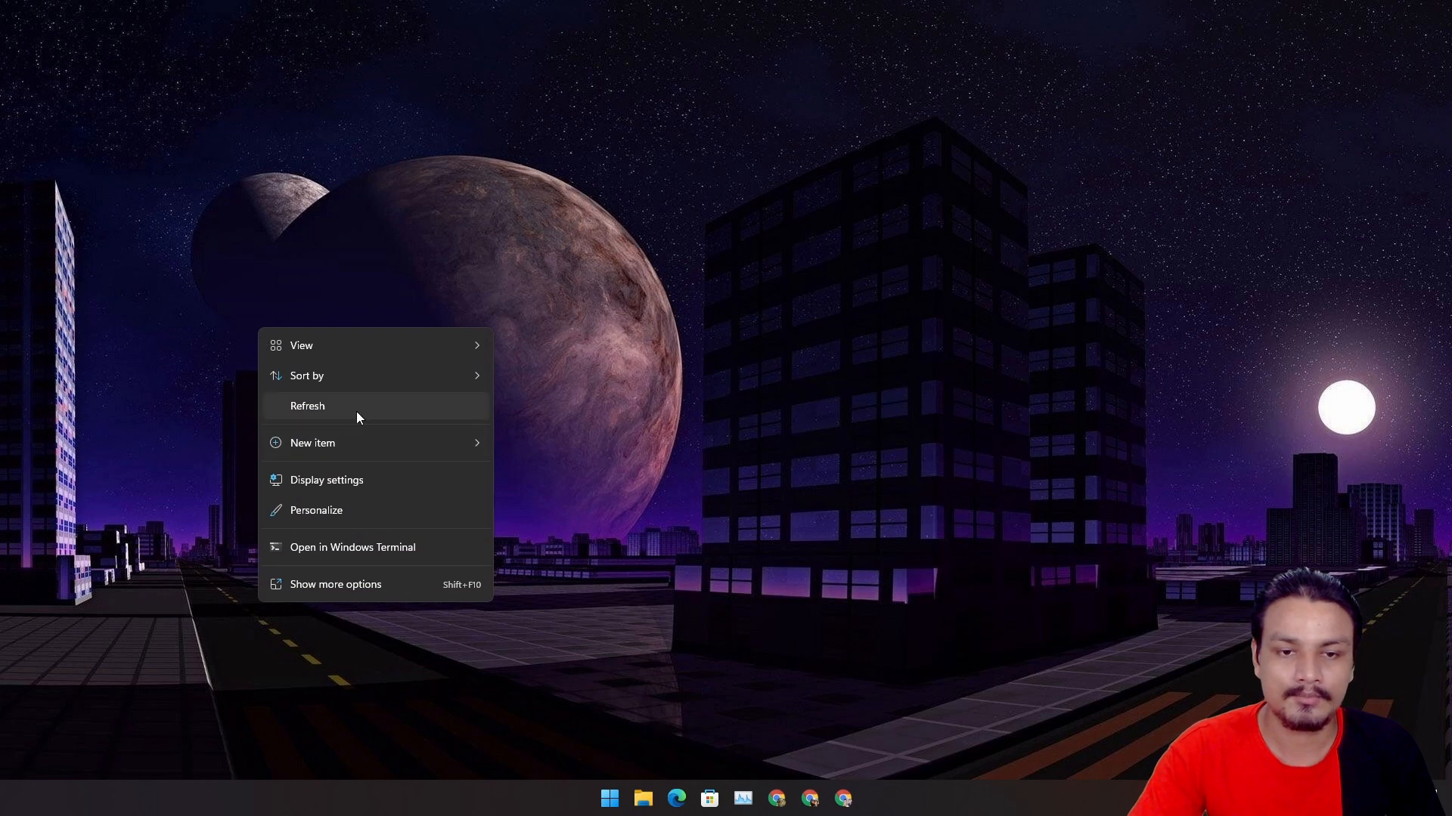
click(307, 405)
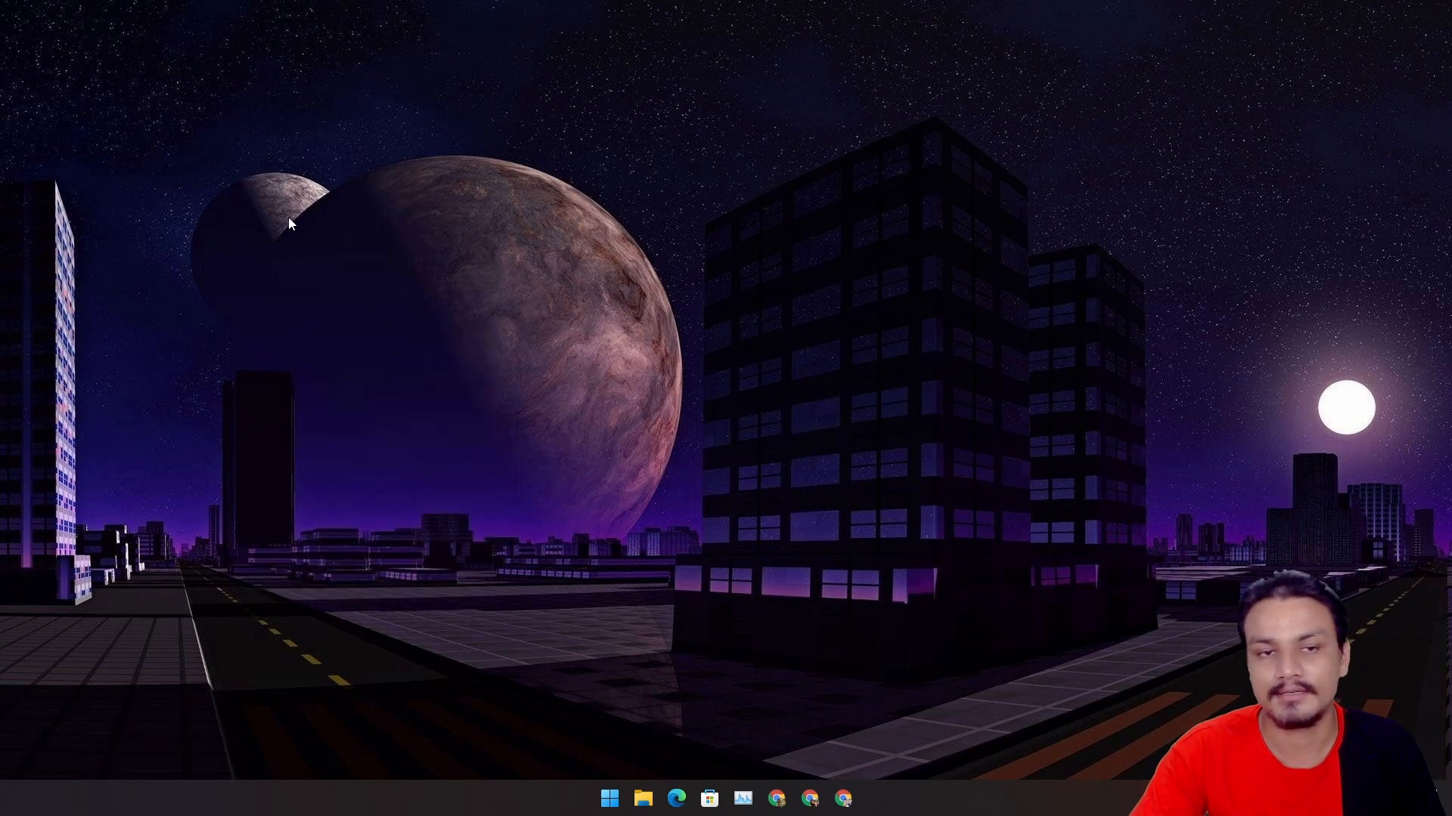
right_click(290, 223)
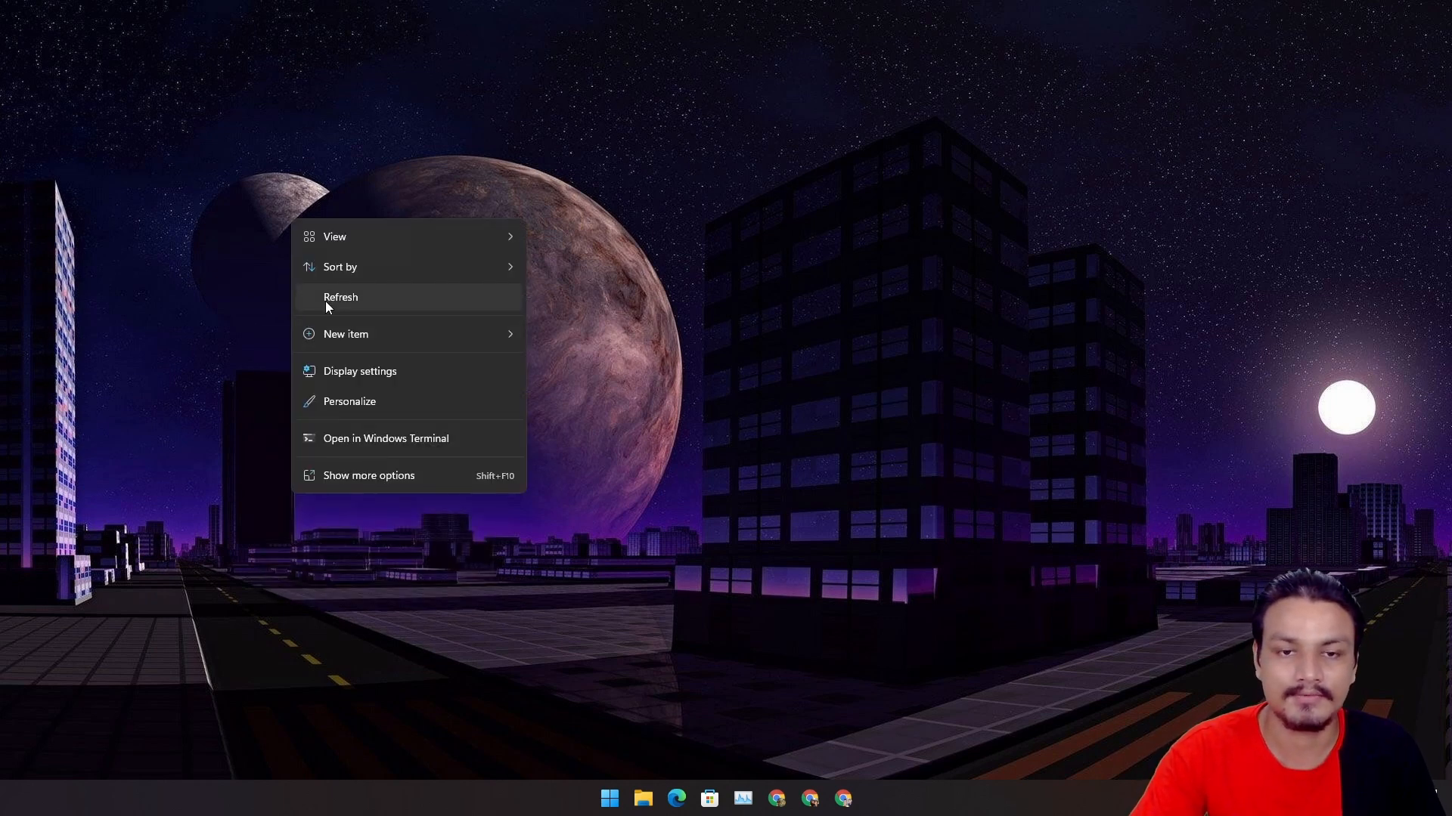
mouse_move(361, 308)
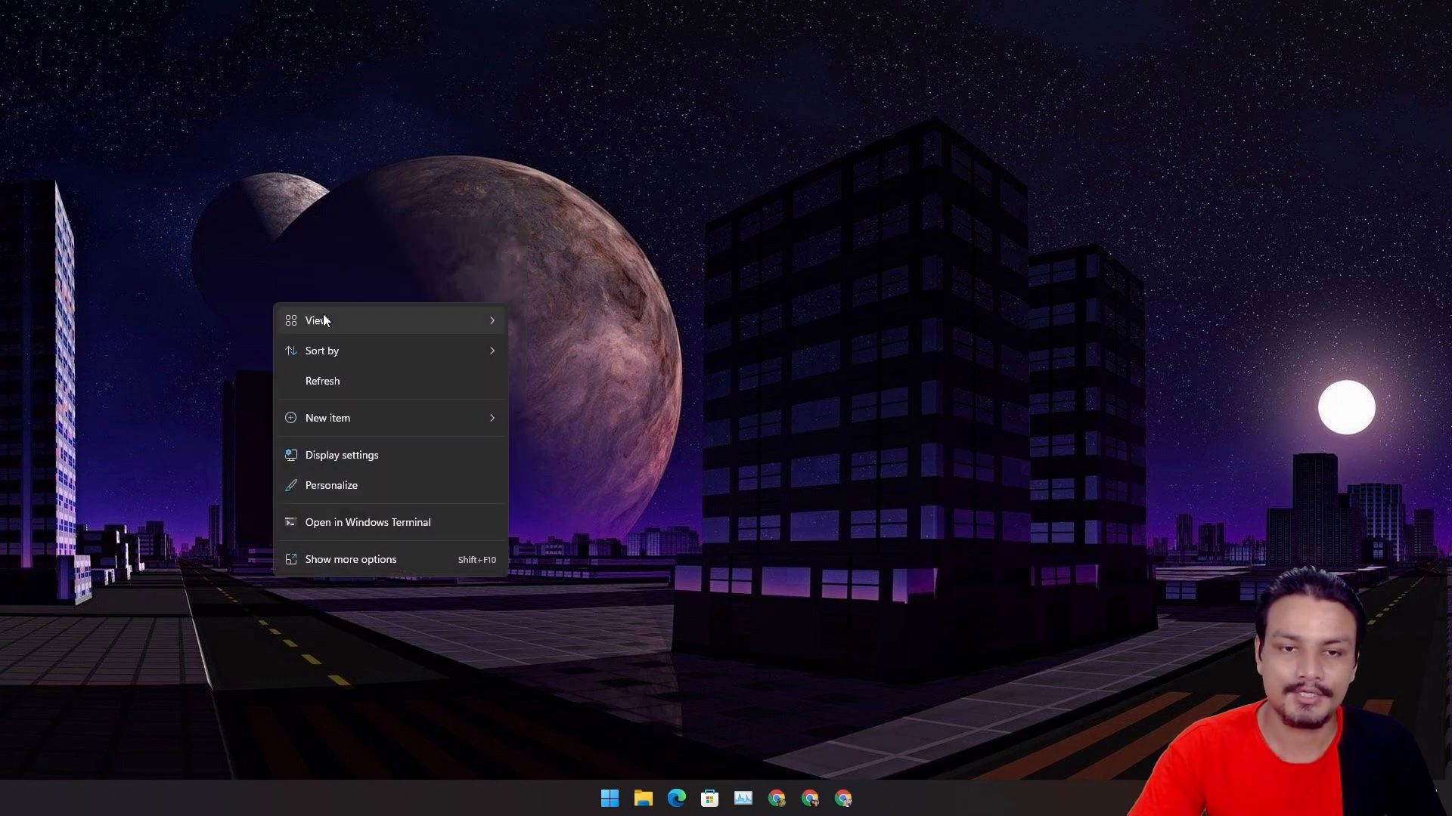
mouse_move(364, 560)
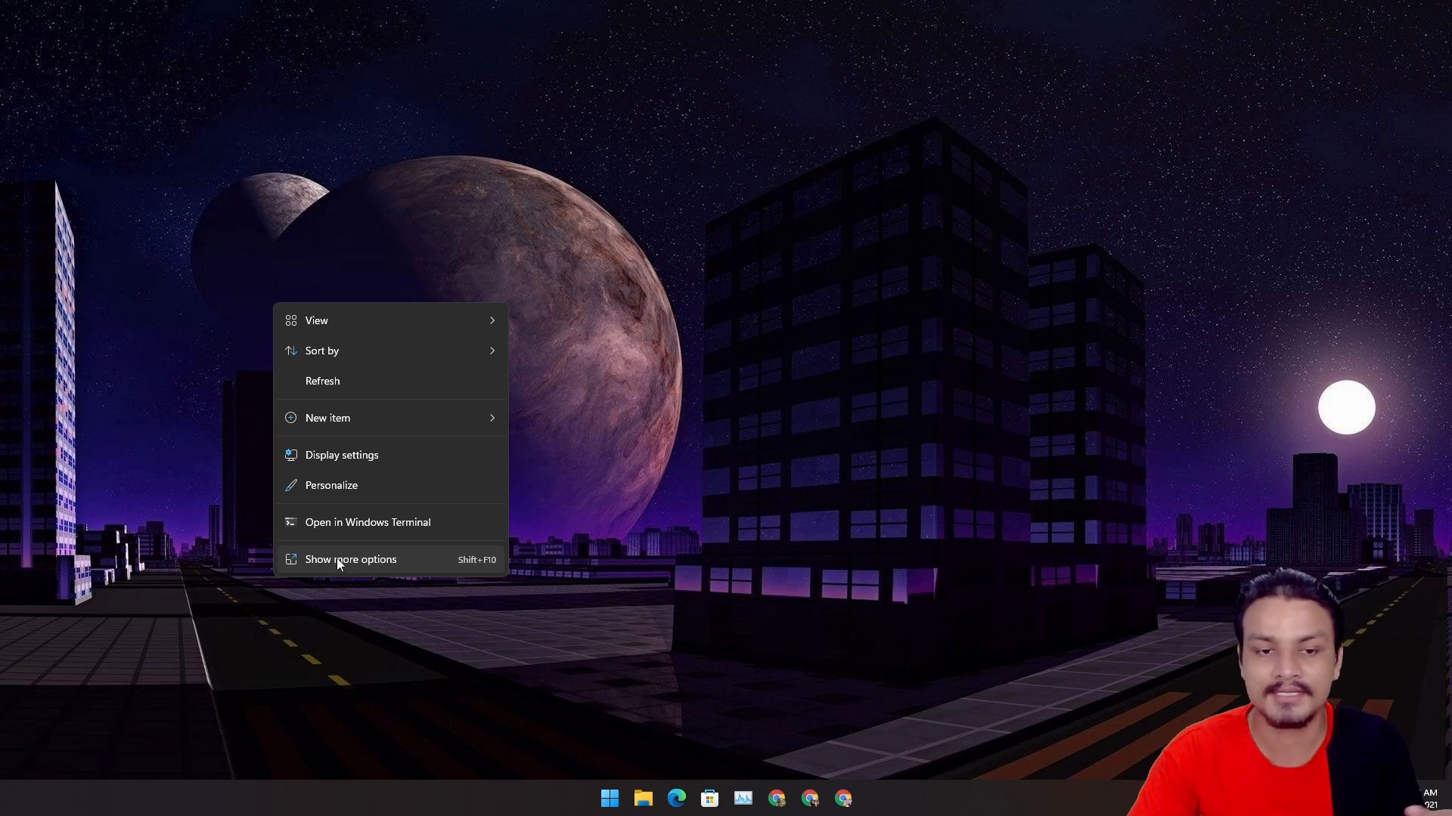
click(349, 559)
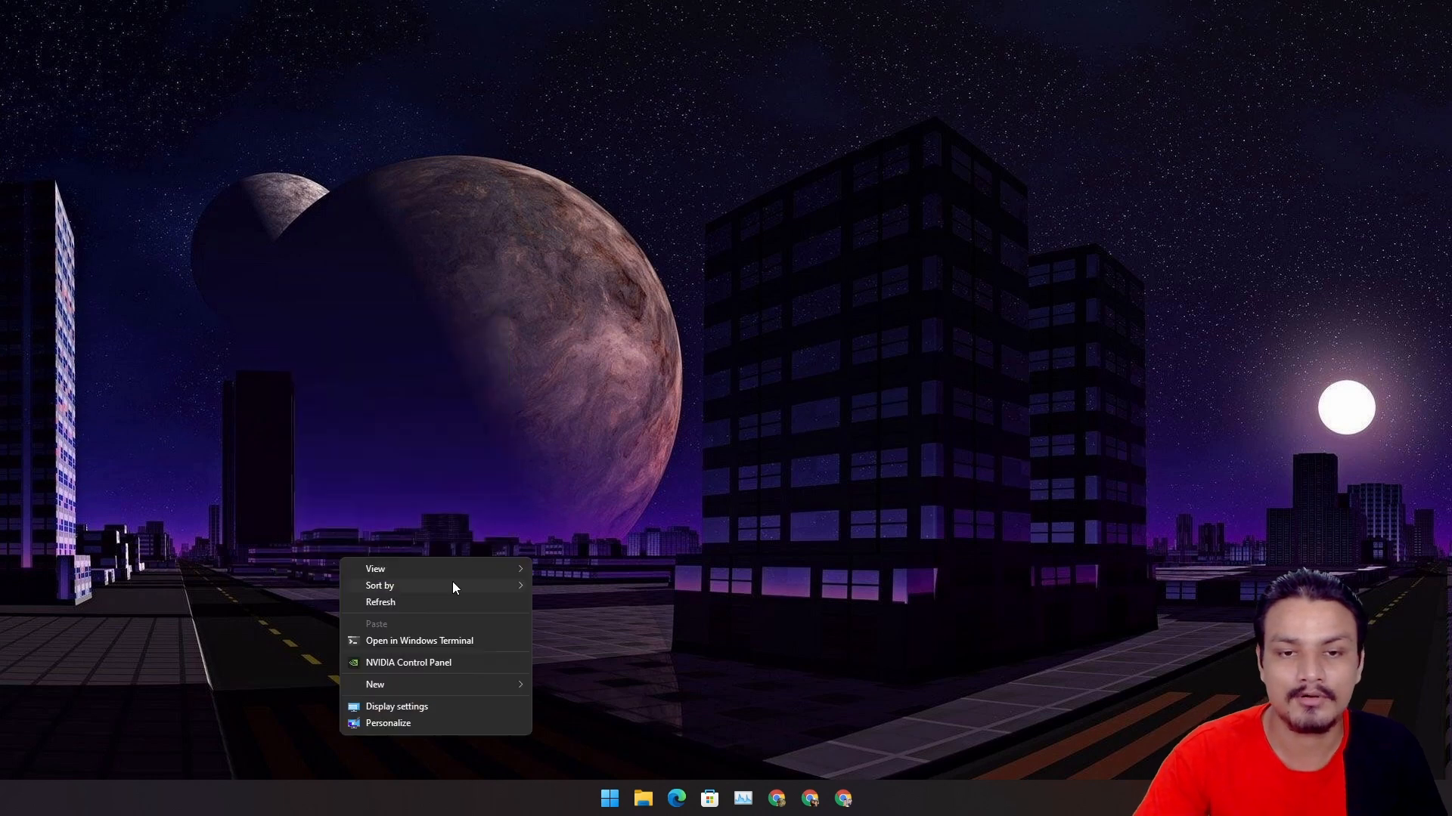
mouse_move(417, 668)
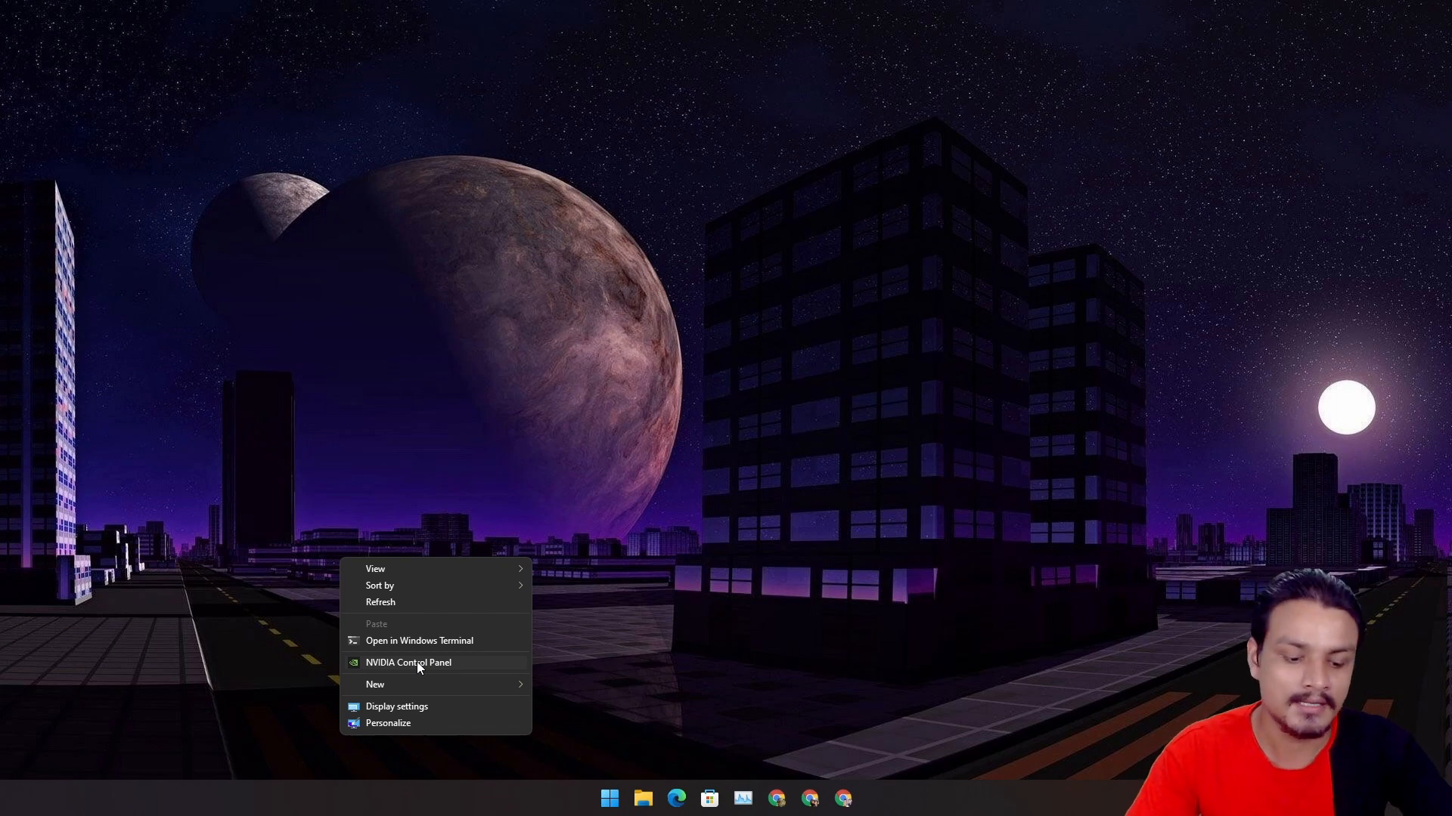
mouse_move(754, 563)
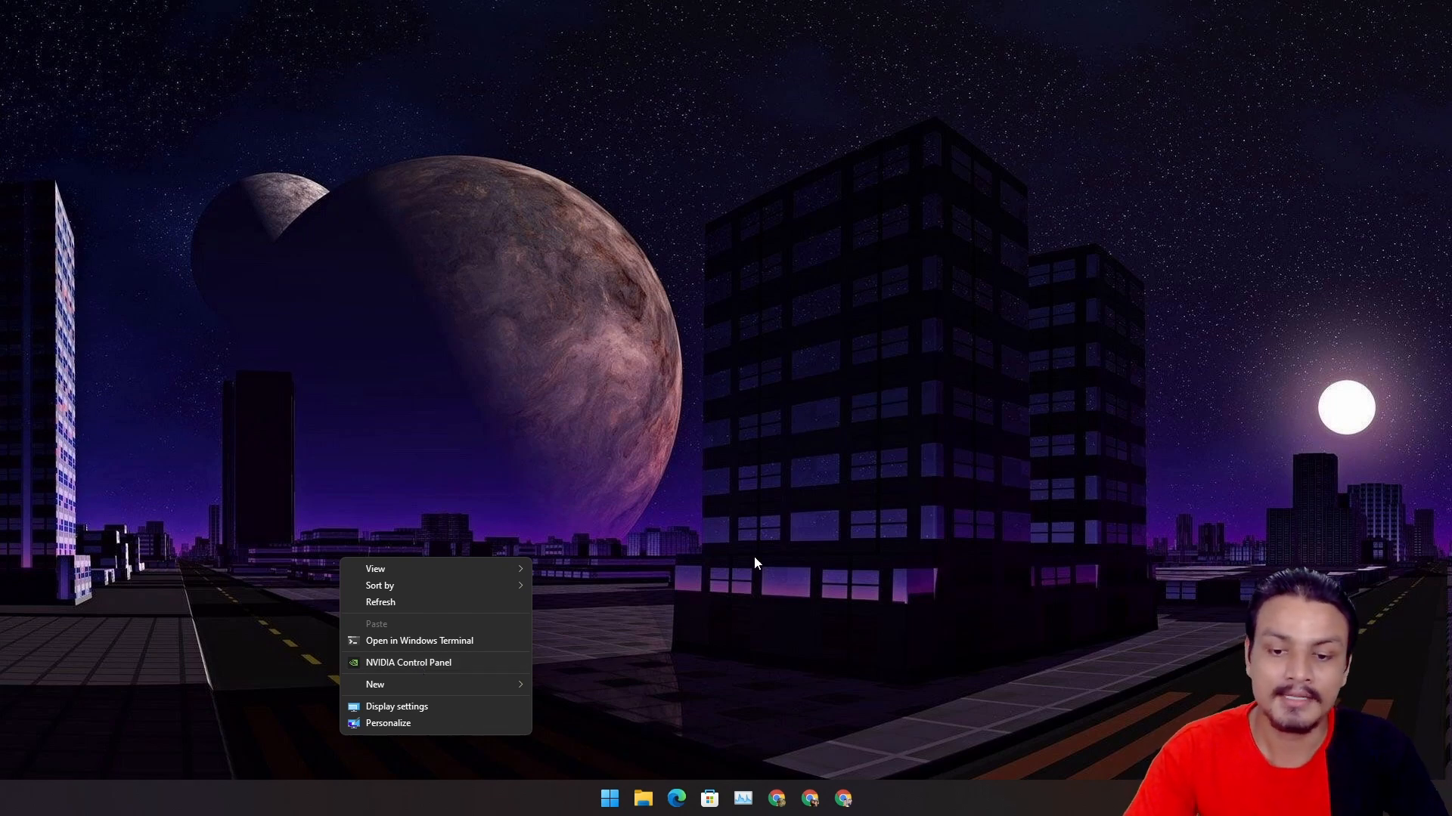
Browse to Downloads in File Explorer and bring up the ventoy zip file's context menu.
click(641, 798)
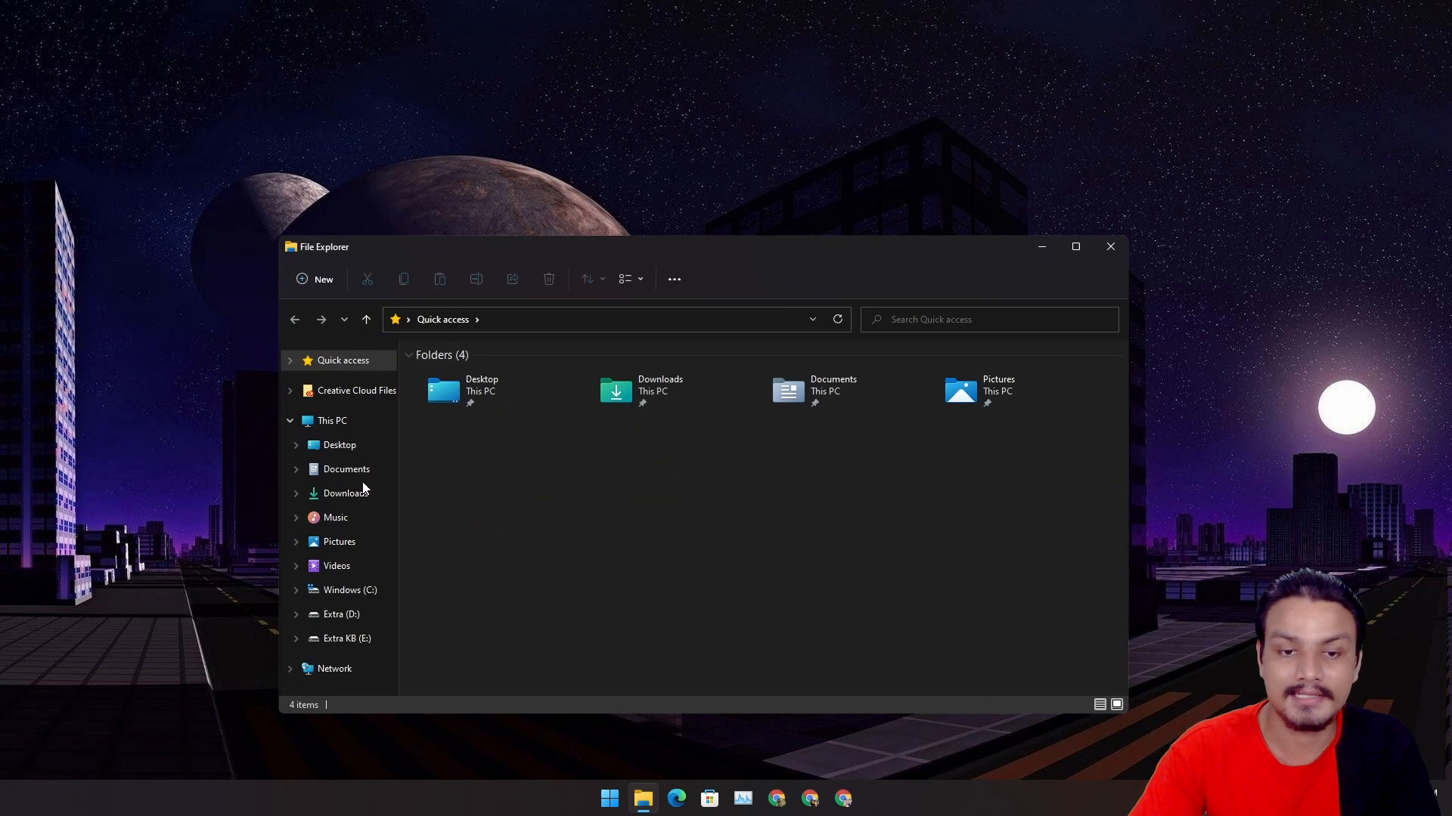
click(344, 493)
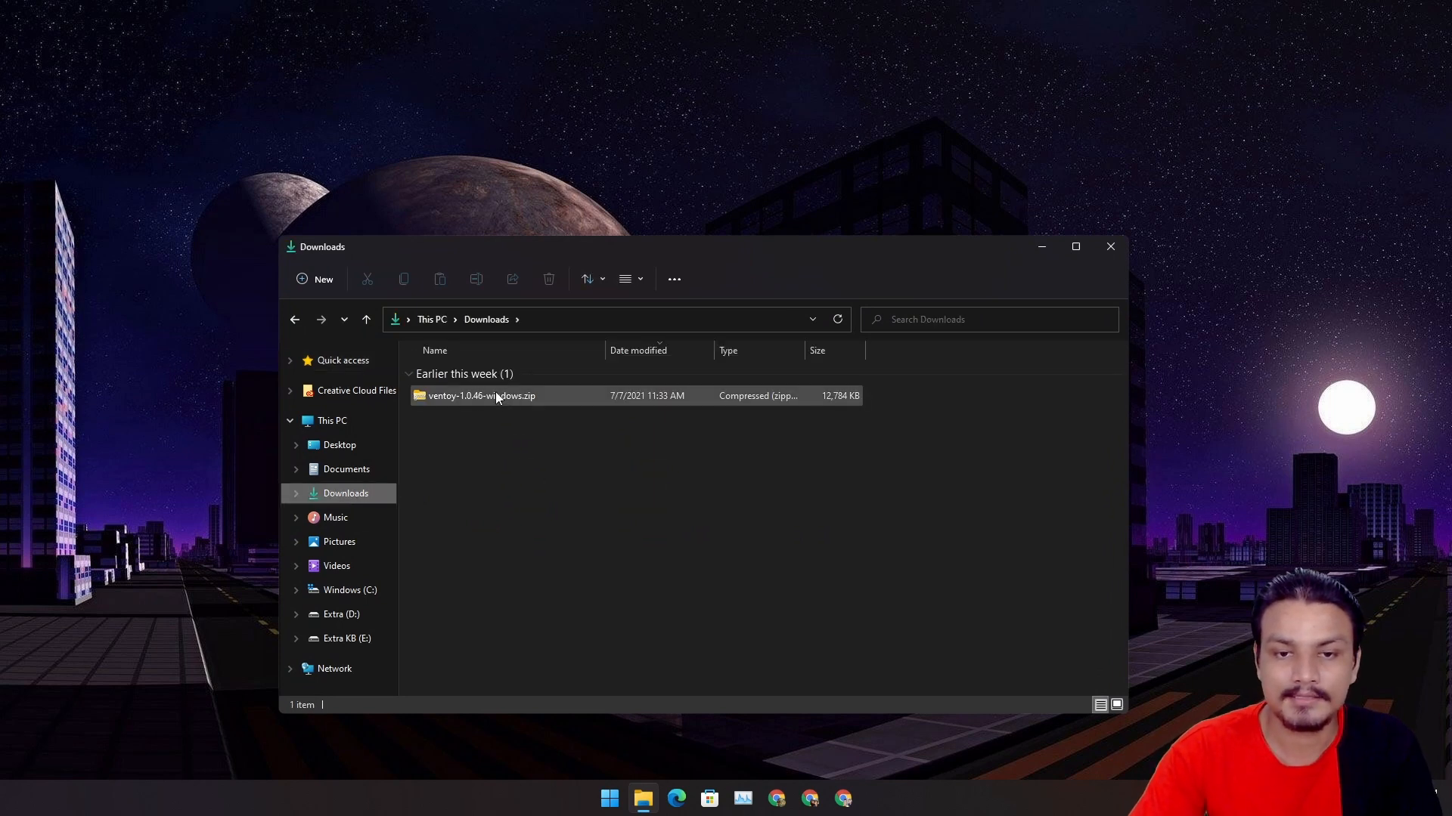
click(480, 395)
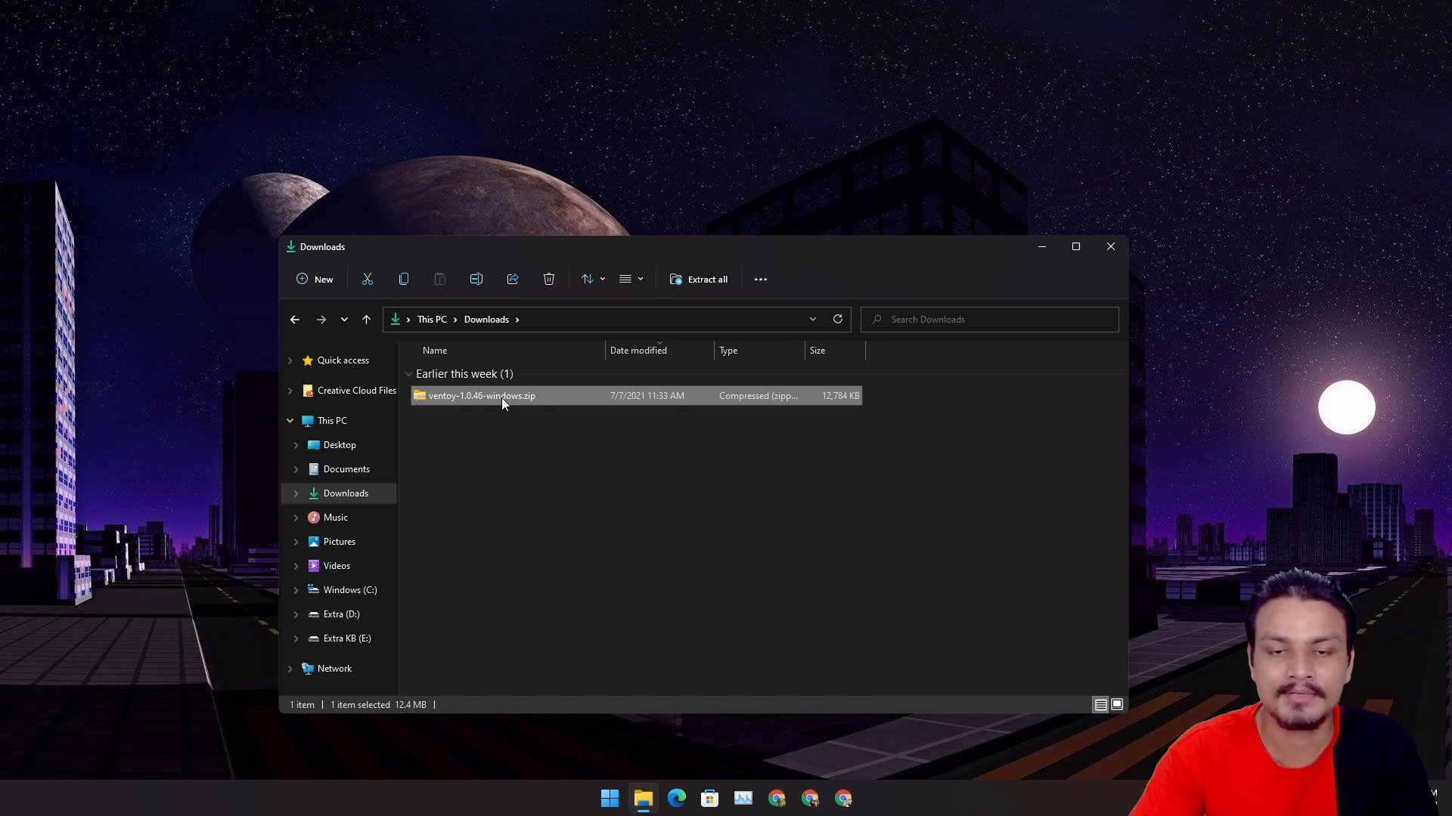
right_click(481, 395)
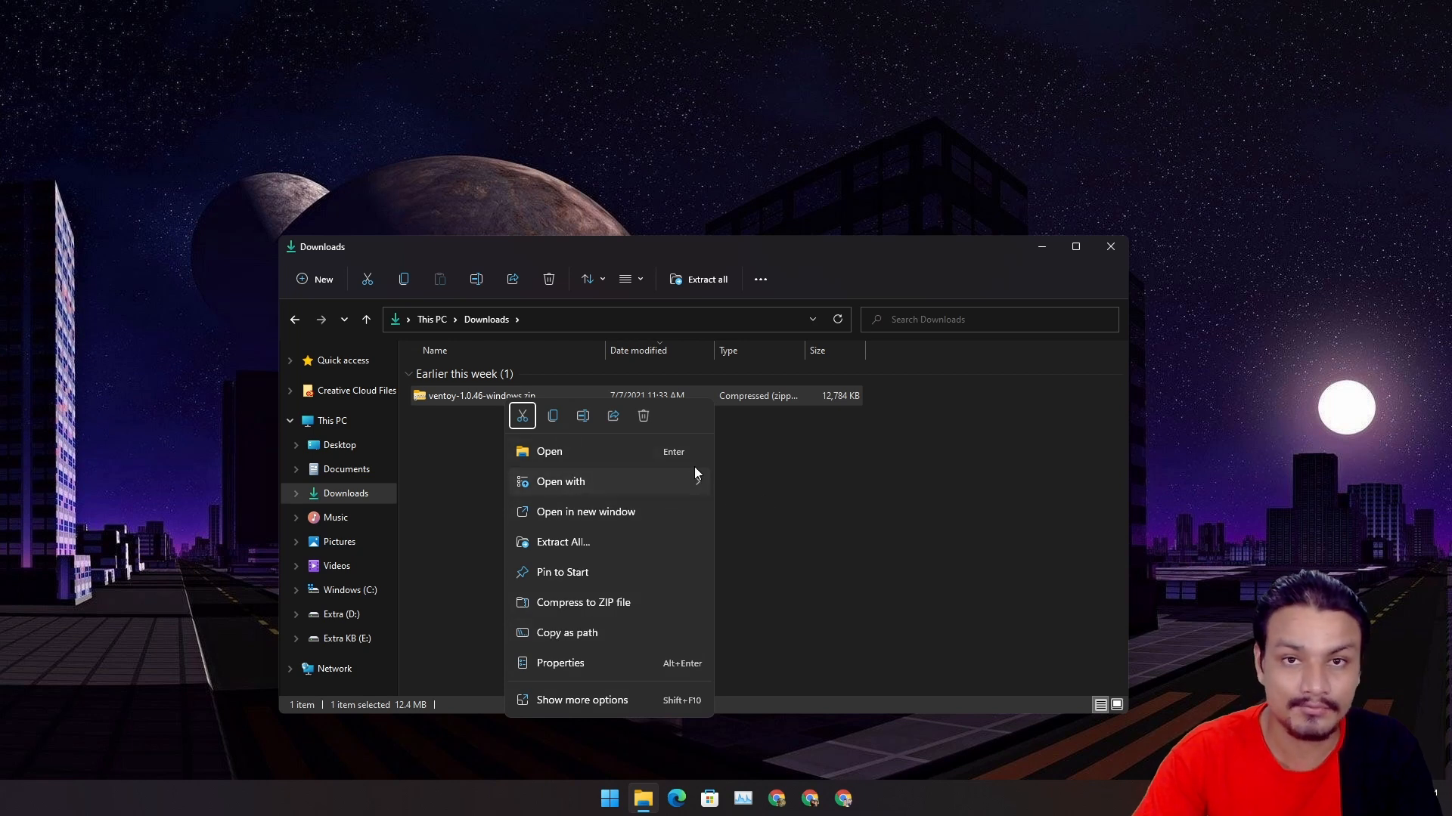
View the zip's Open with app choices and the full classic action list, then close File Explorer.
click(561, 481)
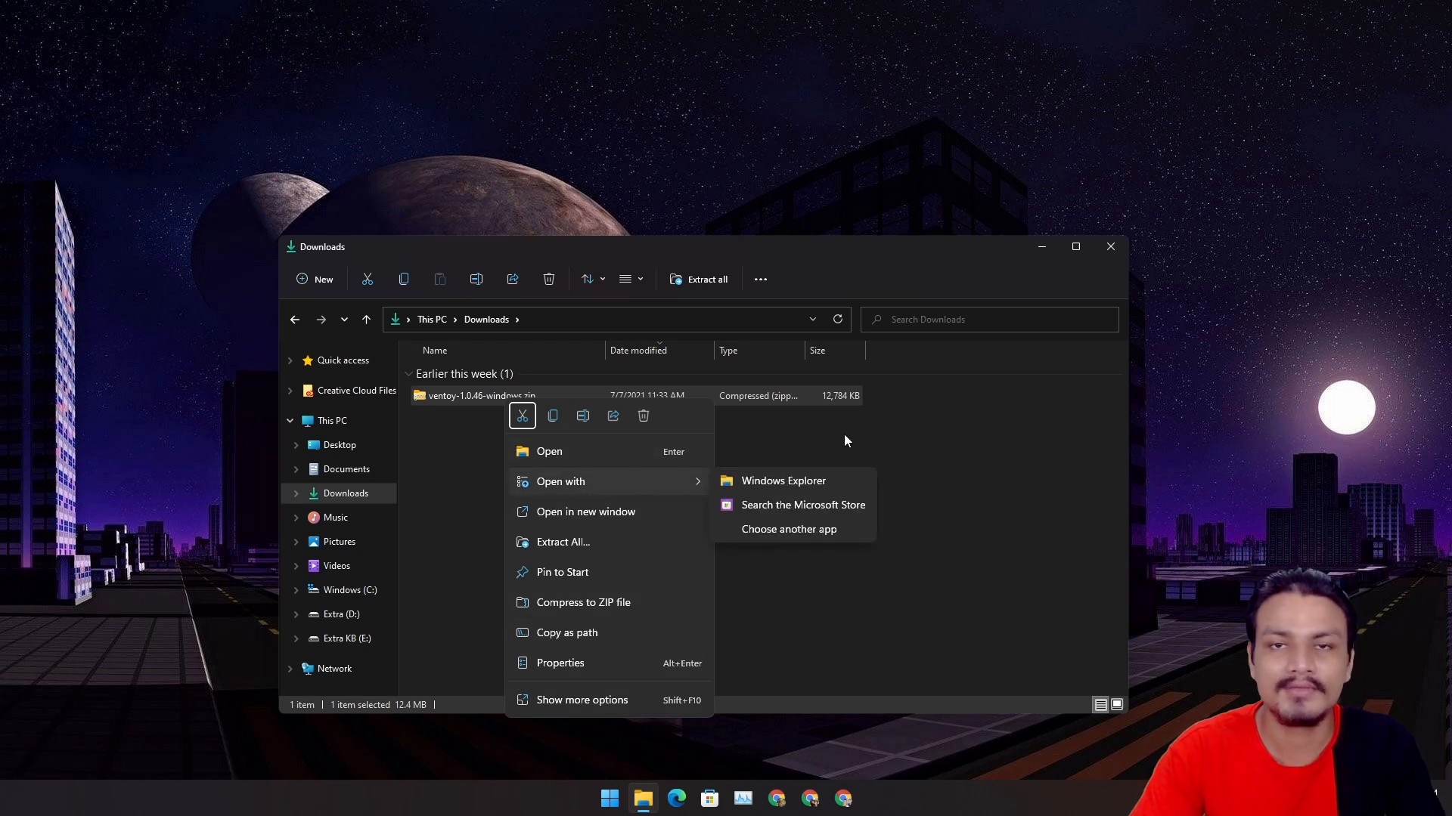
mouse_move(834, 445)
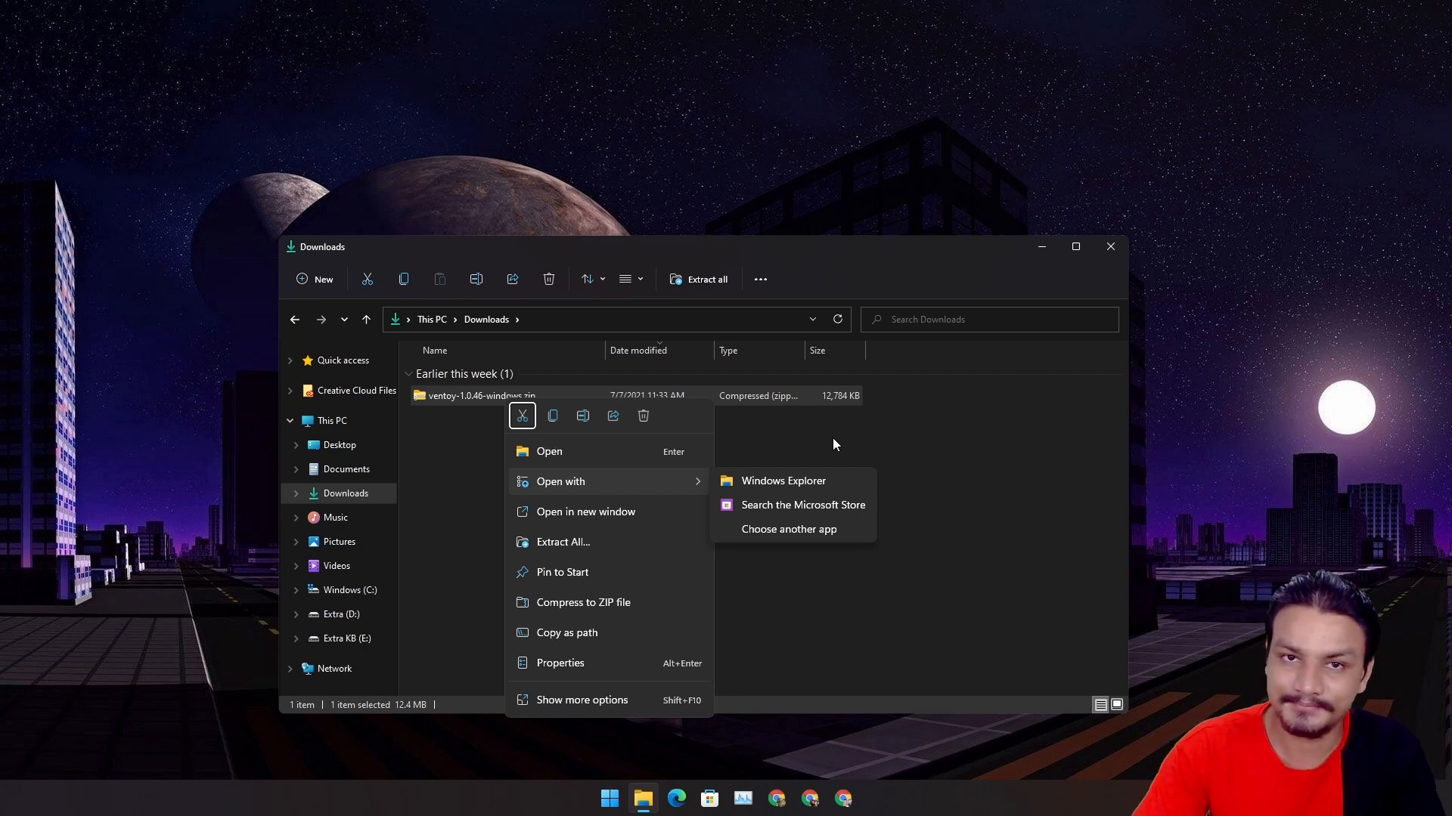
mouse_move(568, 700)
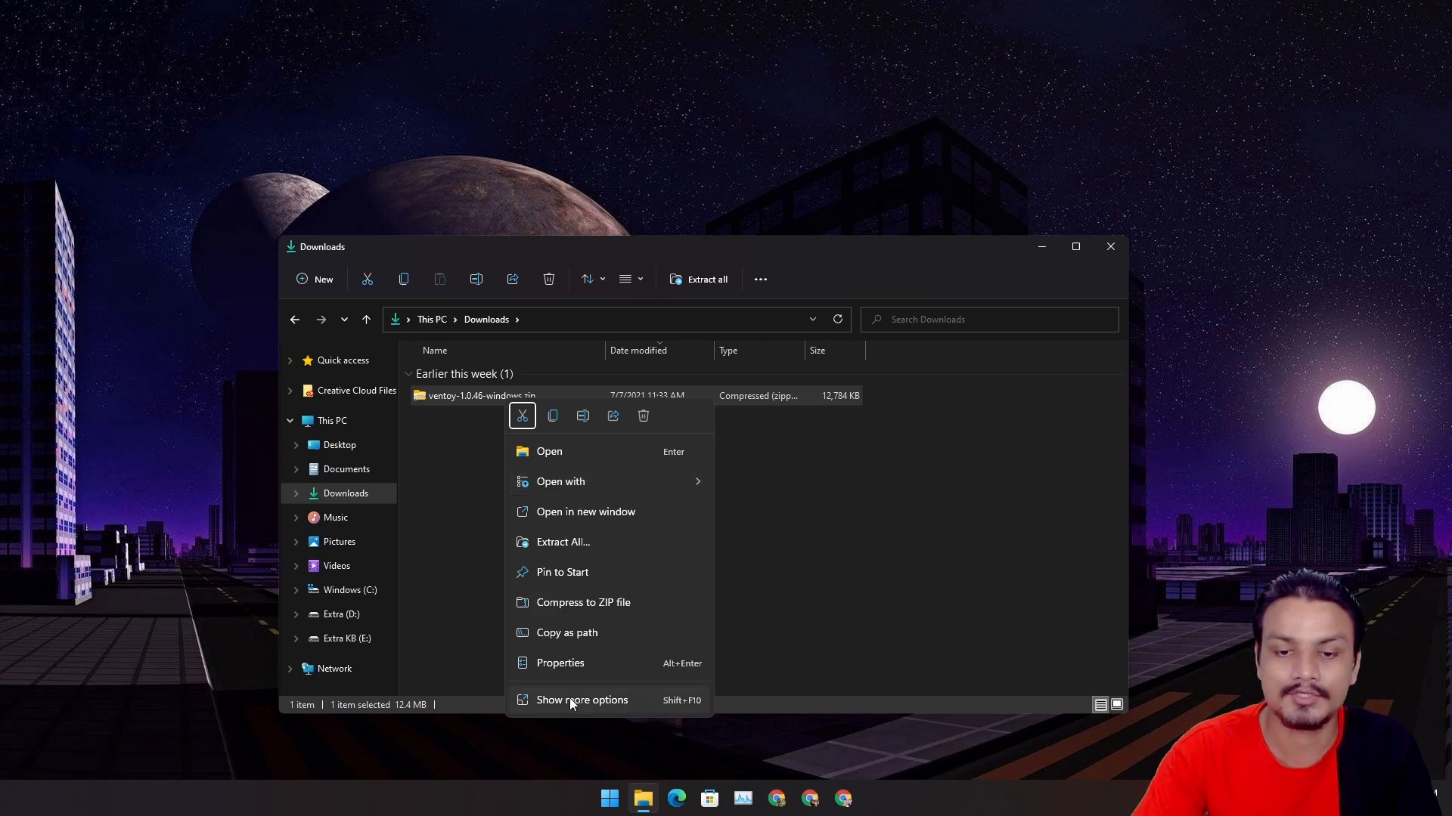
click(581, 700)
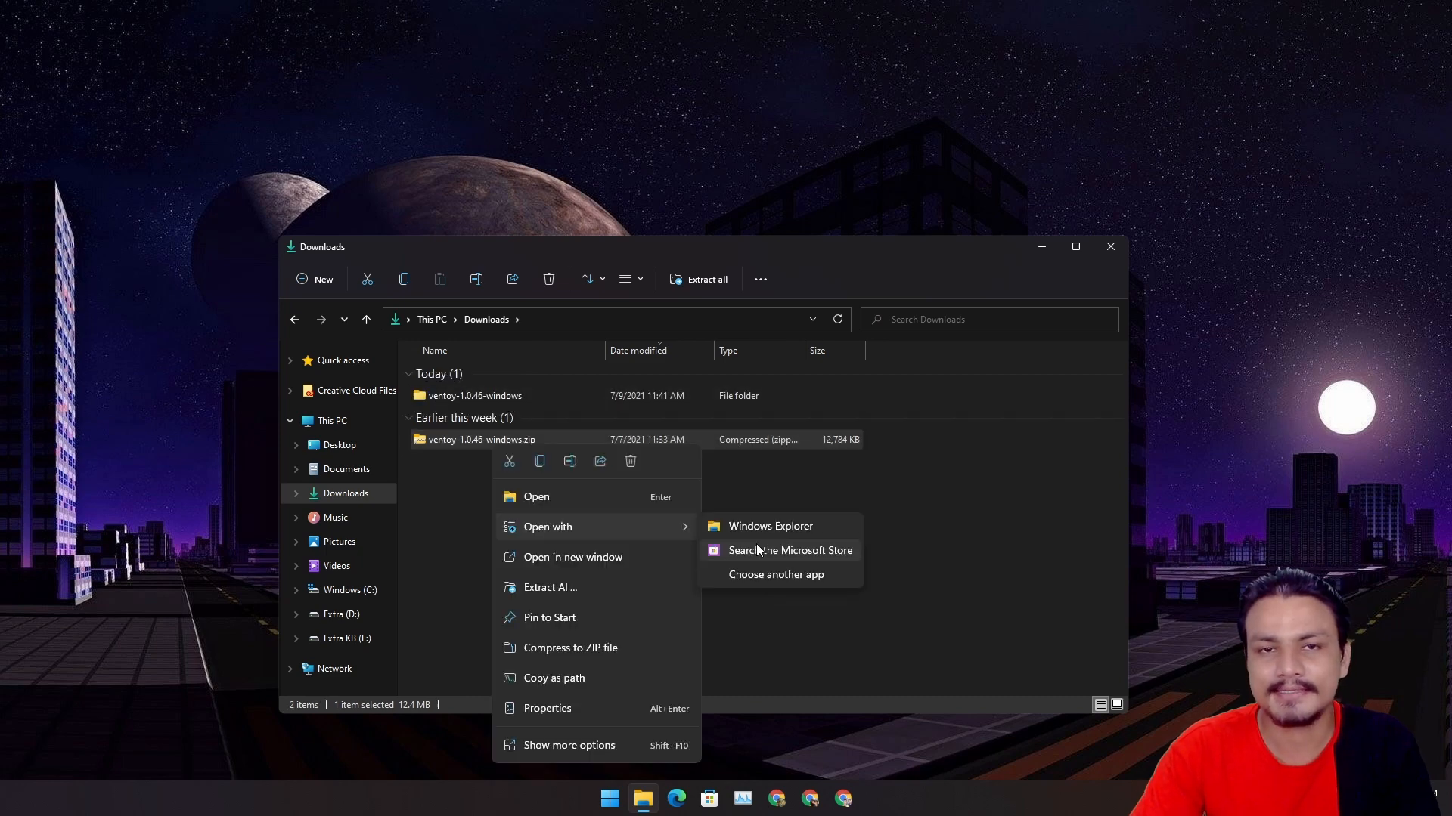
mouse_move(1016, 471)
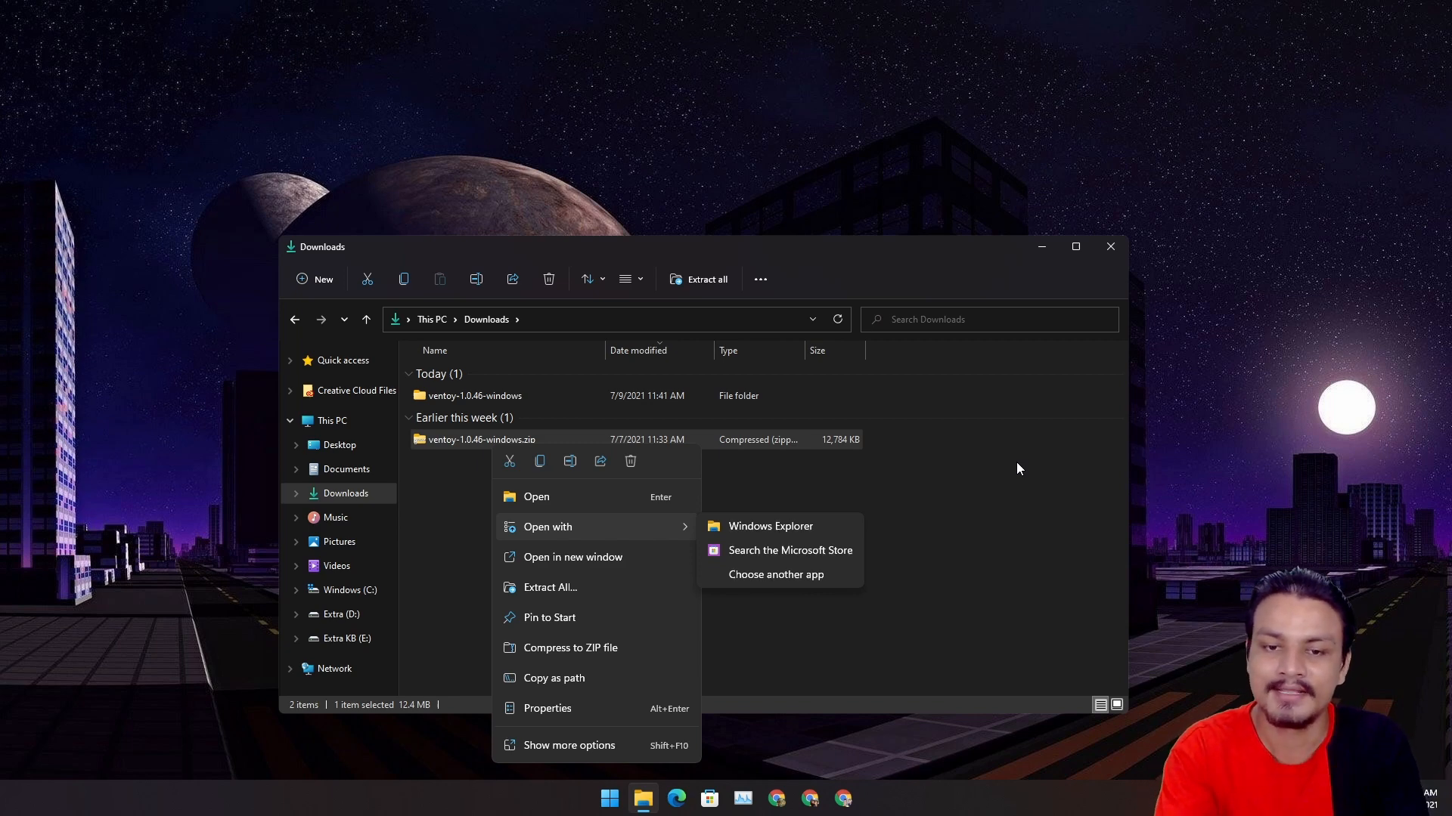
mouse_move(999, 465)
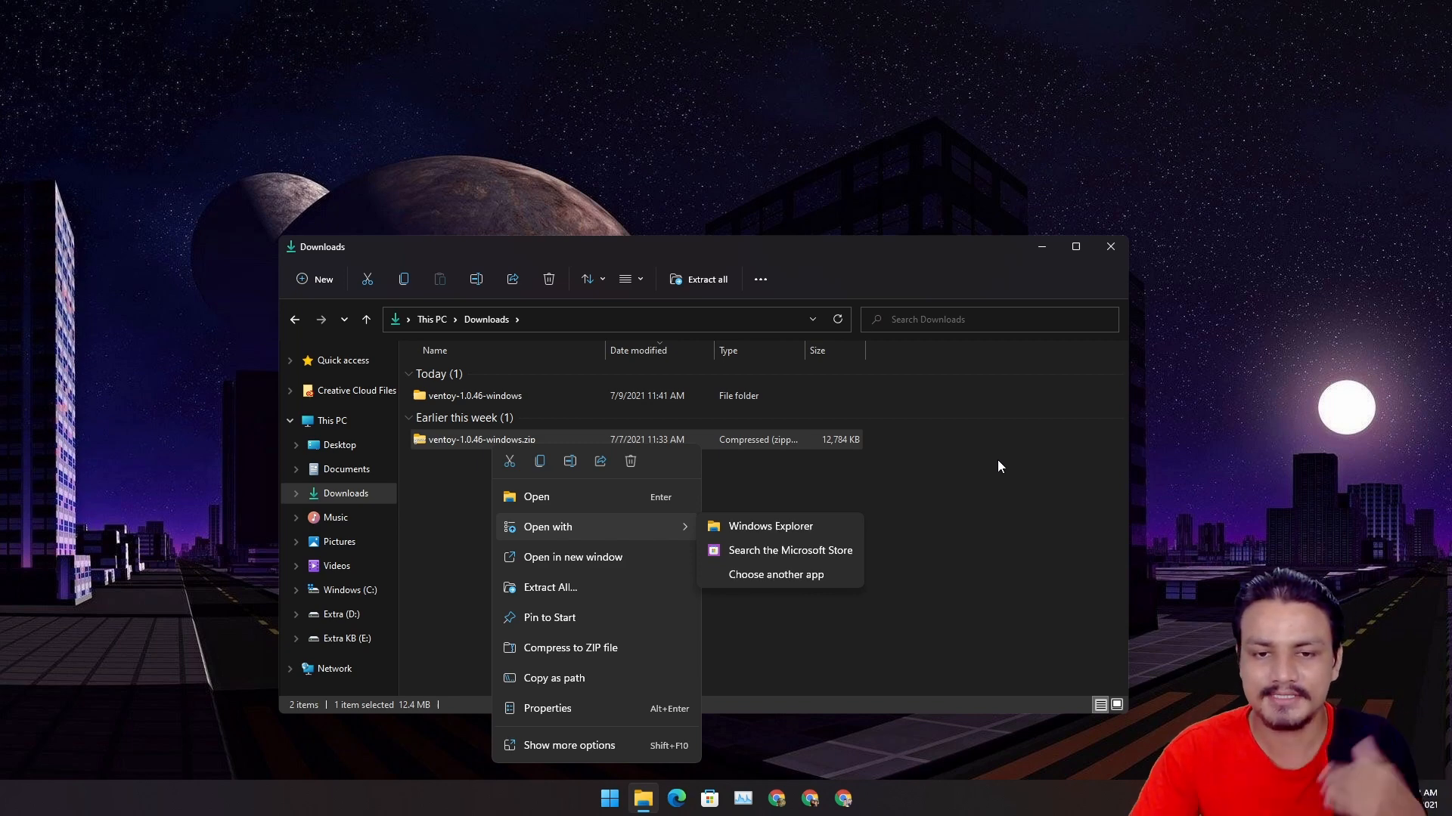
mouse_move(1110, 247)
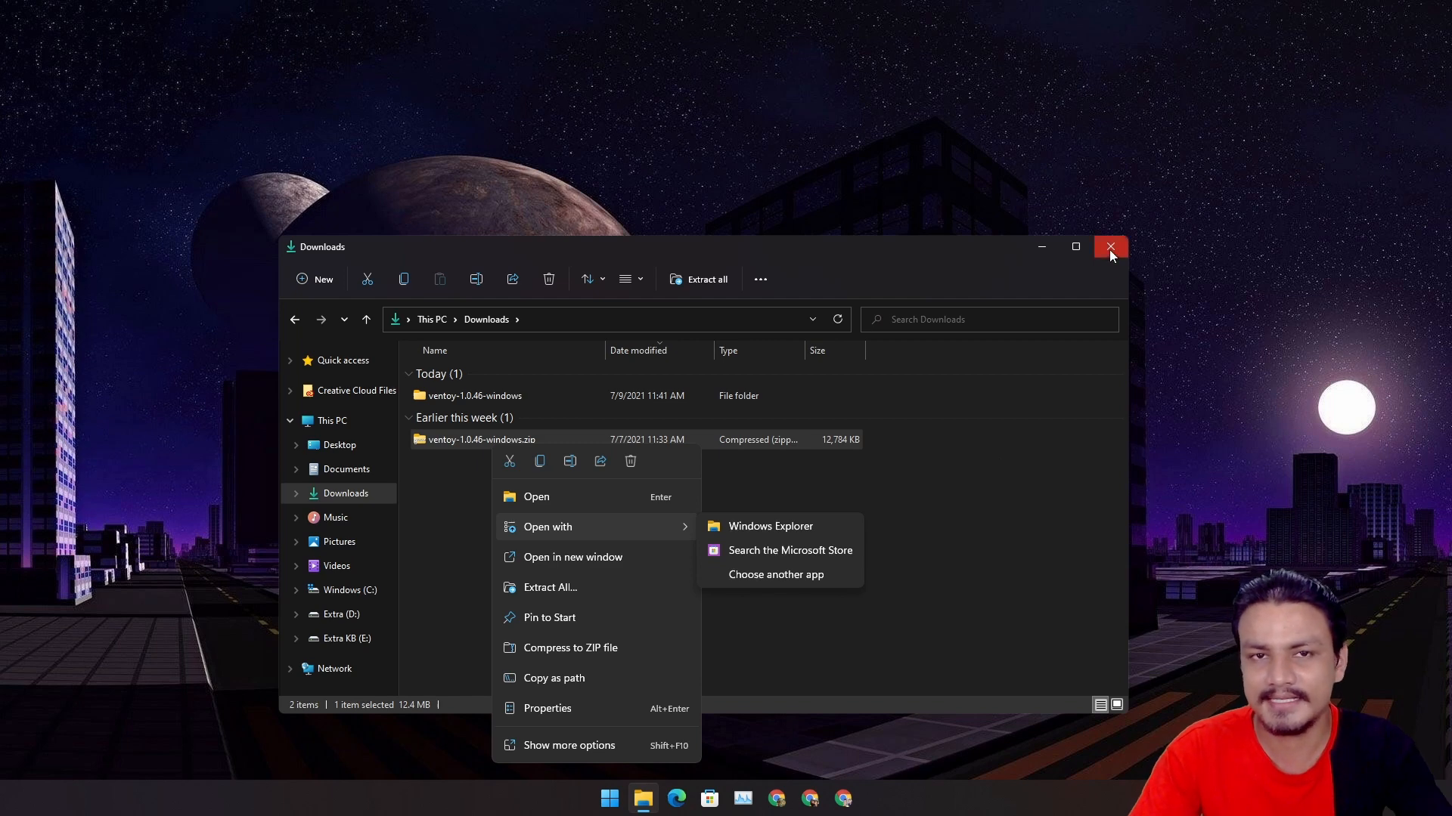
click(1110, 246)
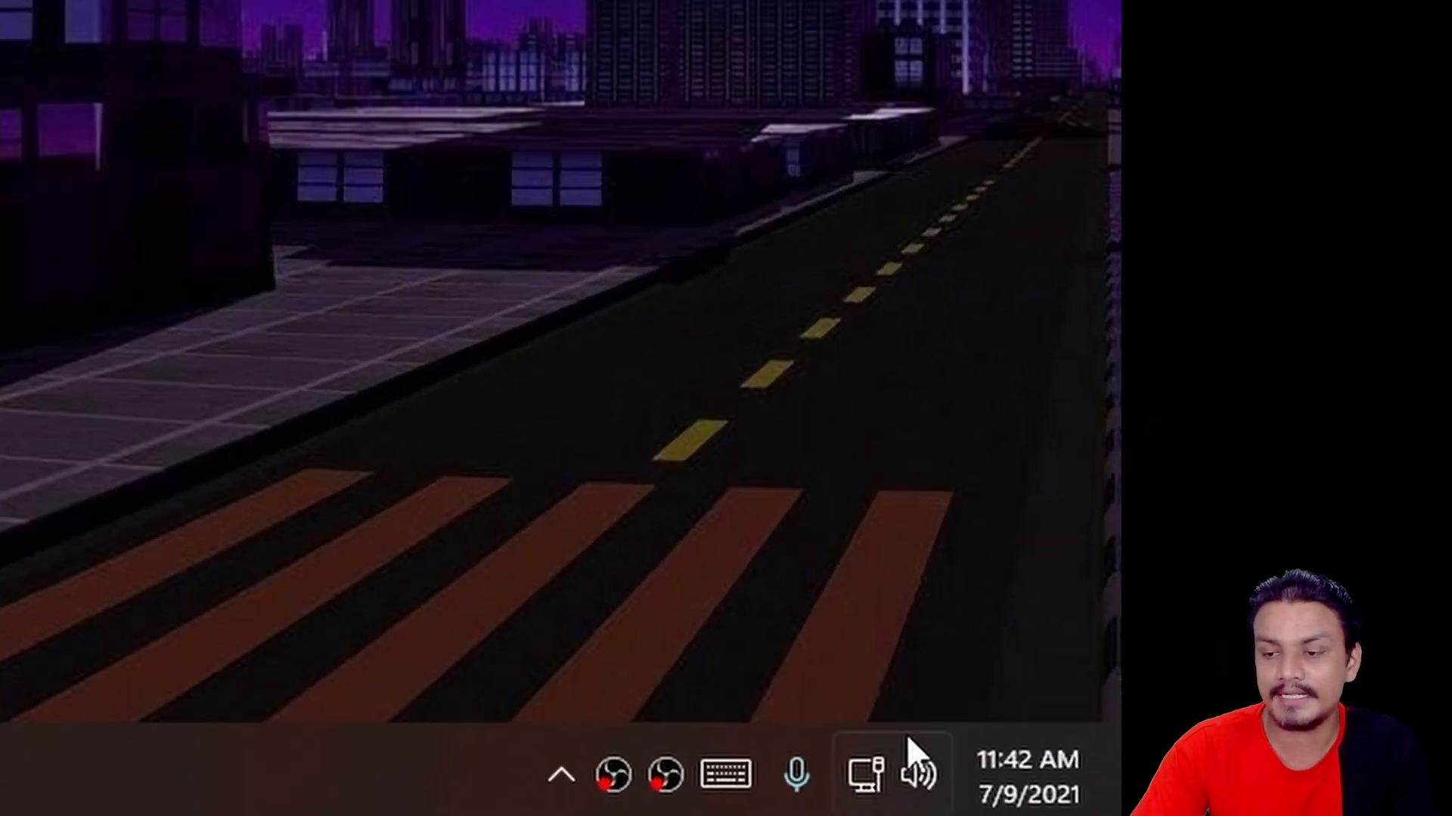
mouse_move(917, 775)
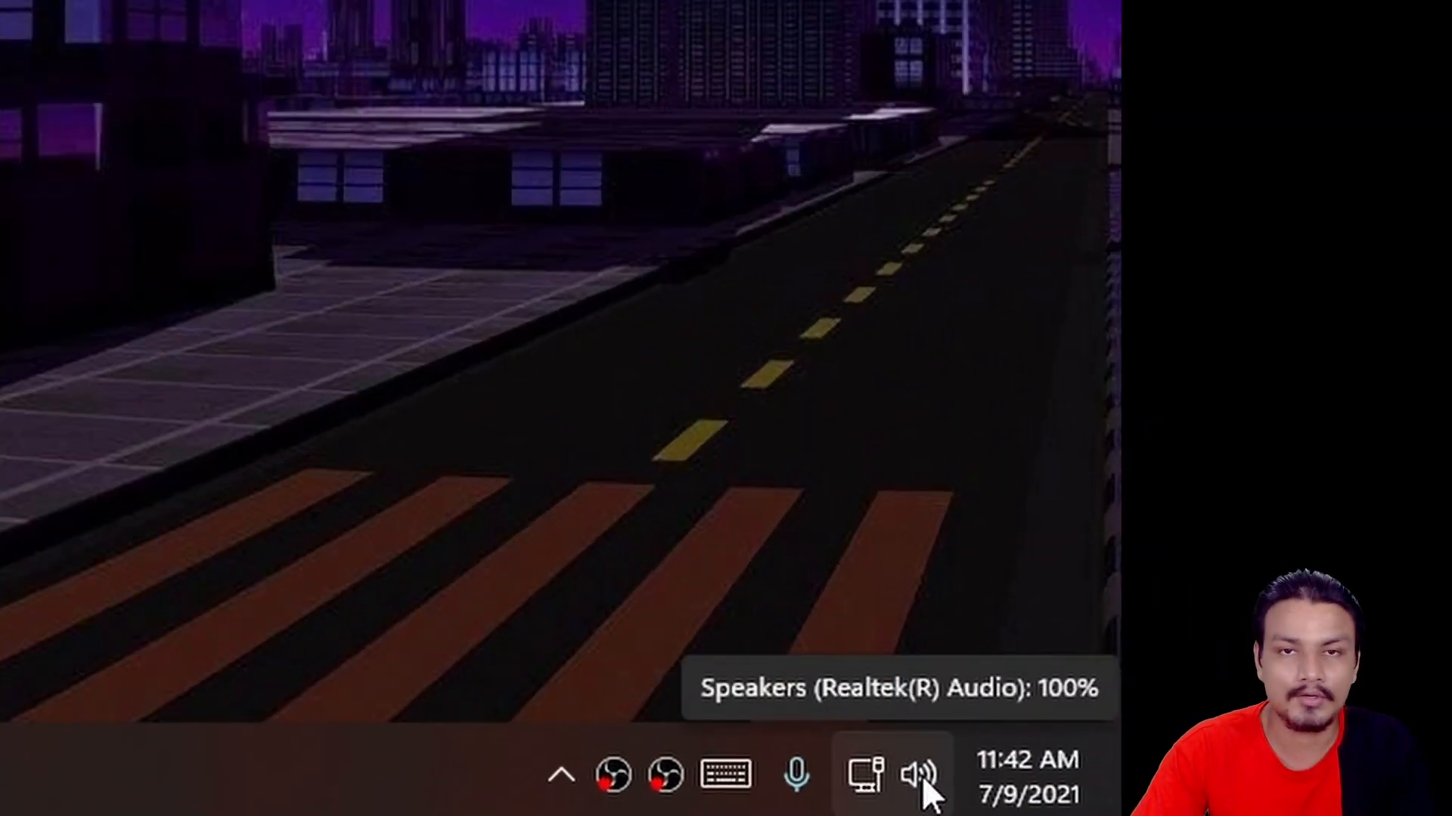
right_click(919, 774)
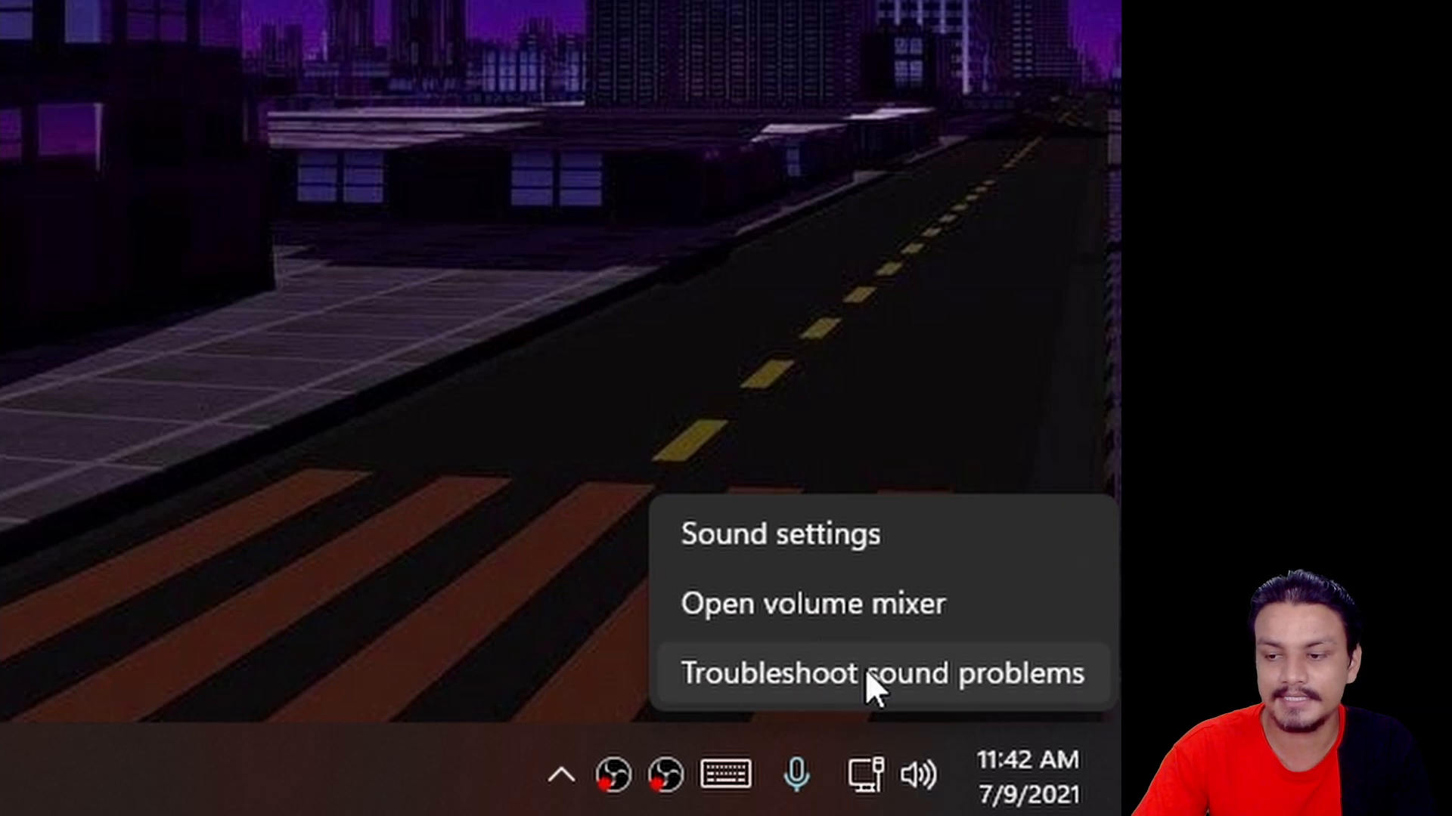
mouse_move(944, 689)
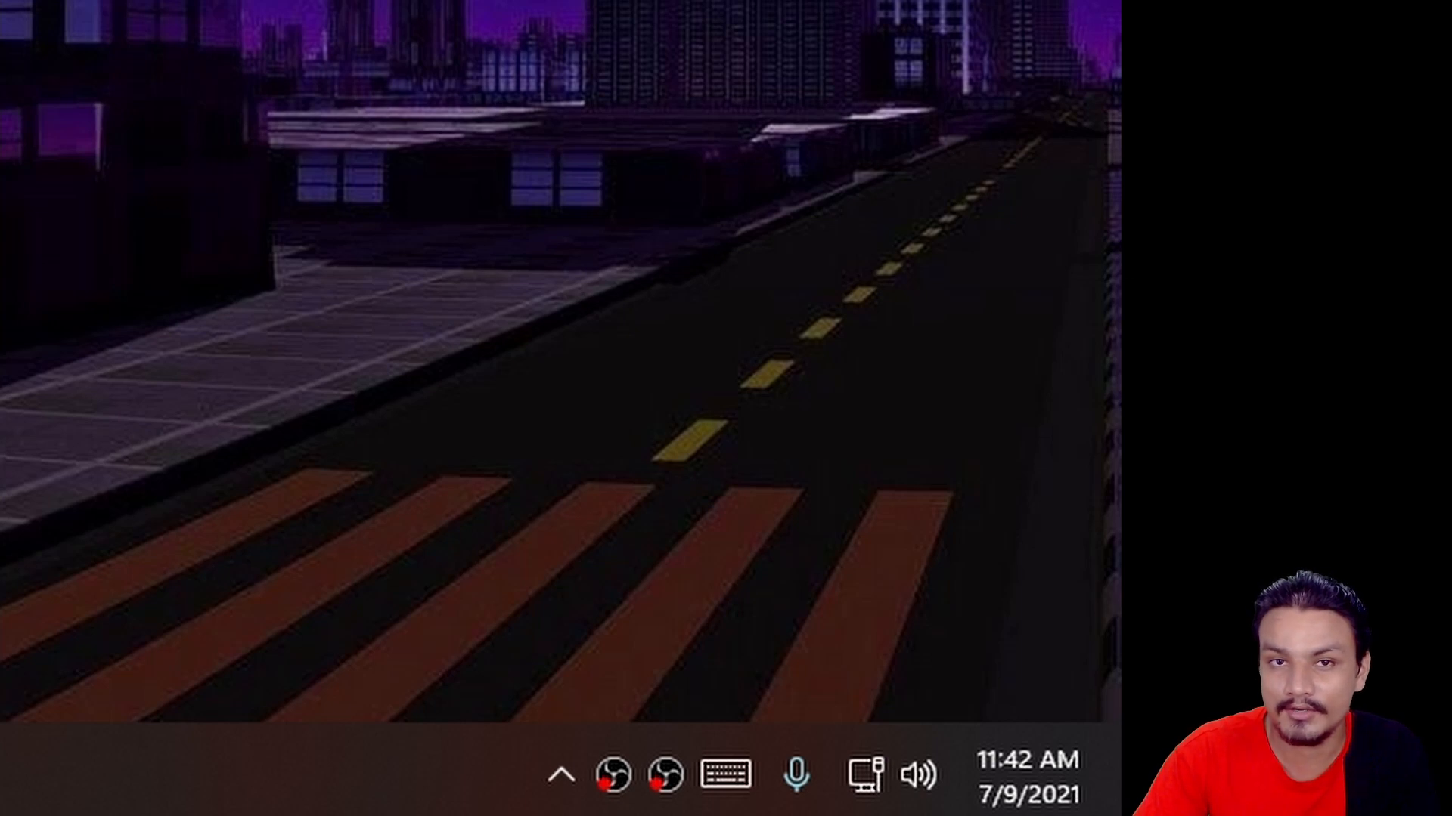
mouse_move(796, 110)
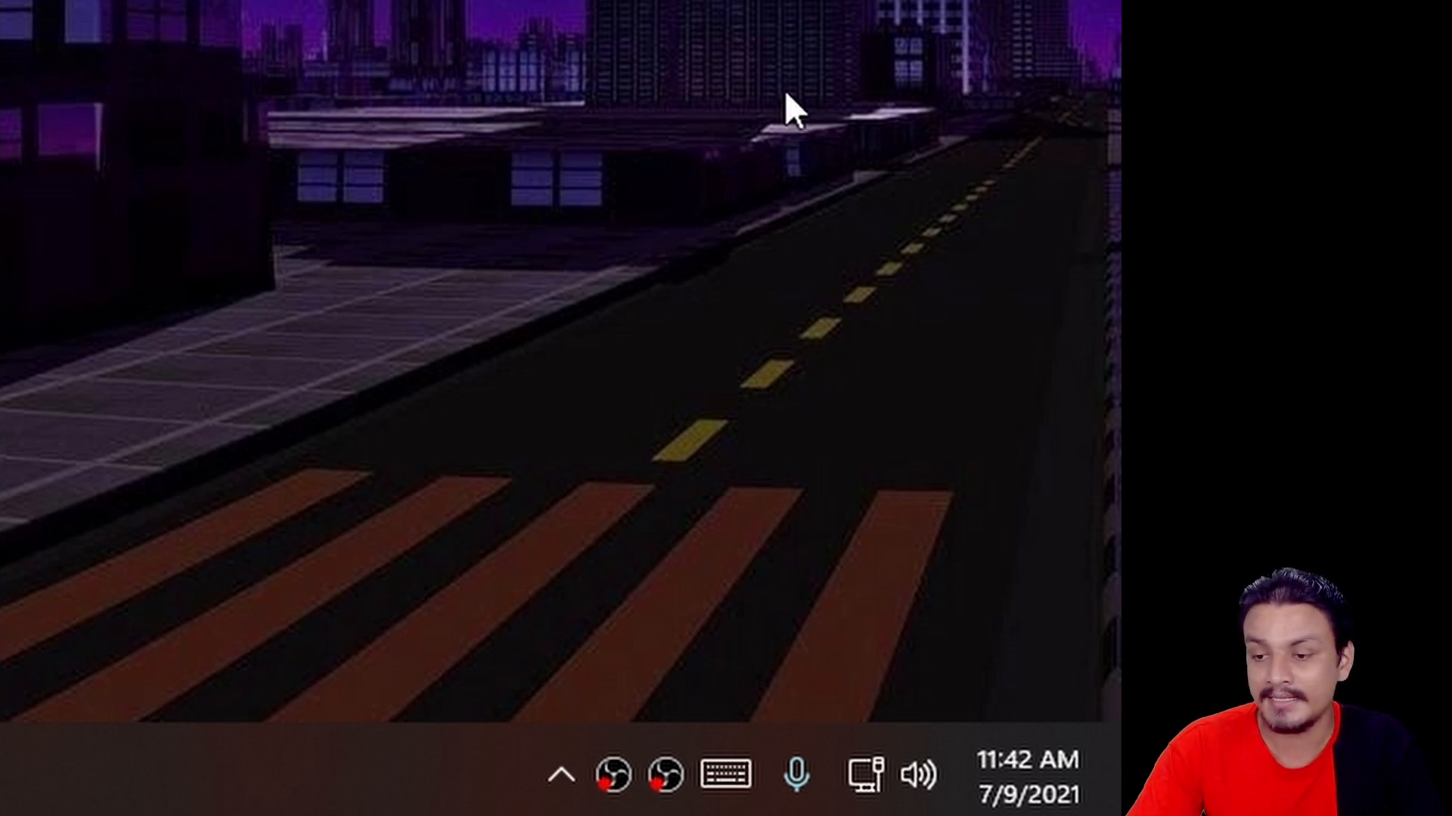
mouse_move(863, 775)
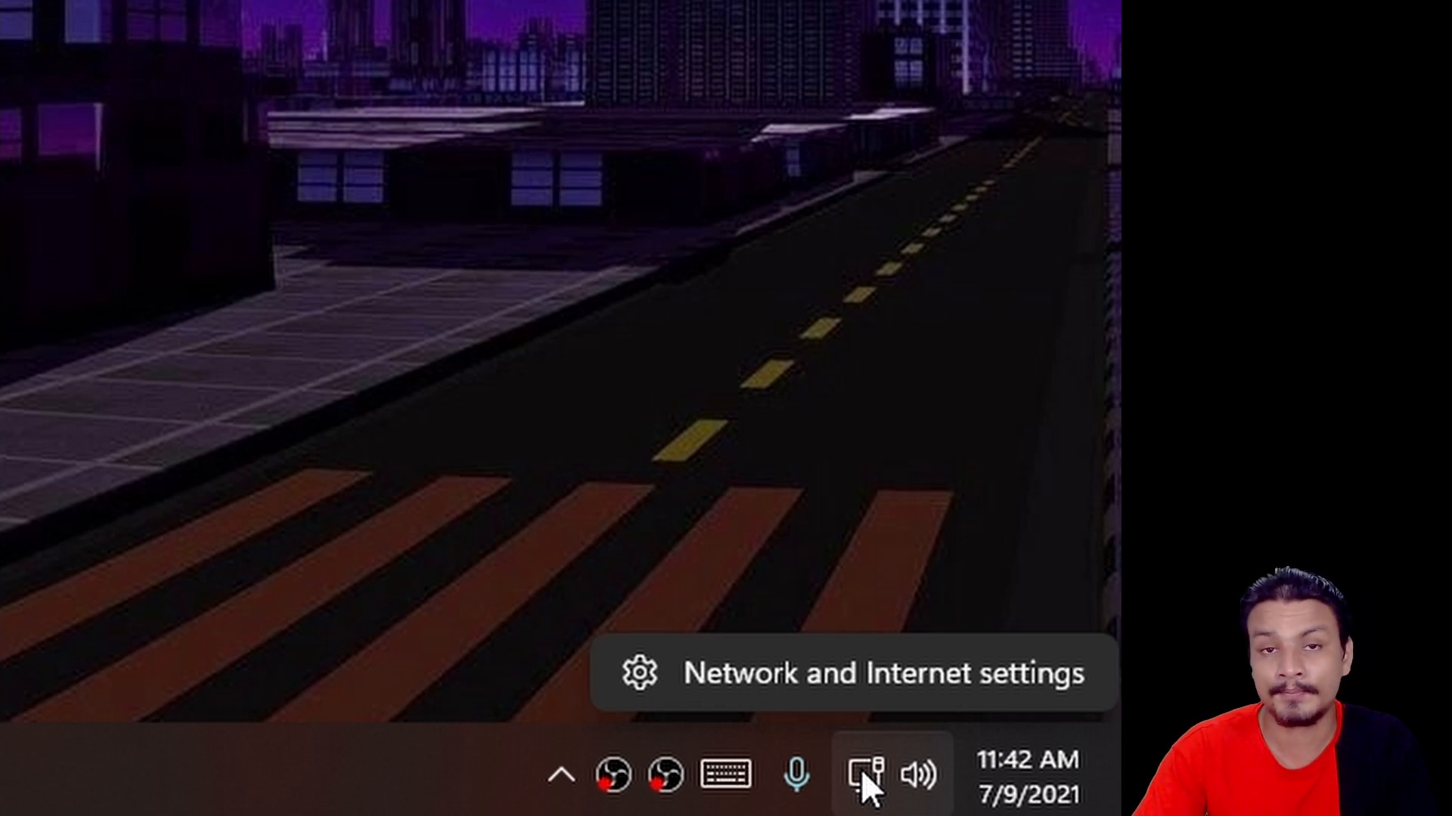
mouse_move(921, 781)
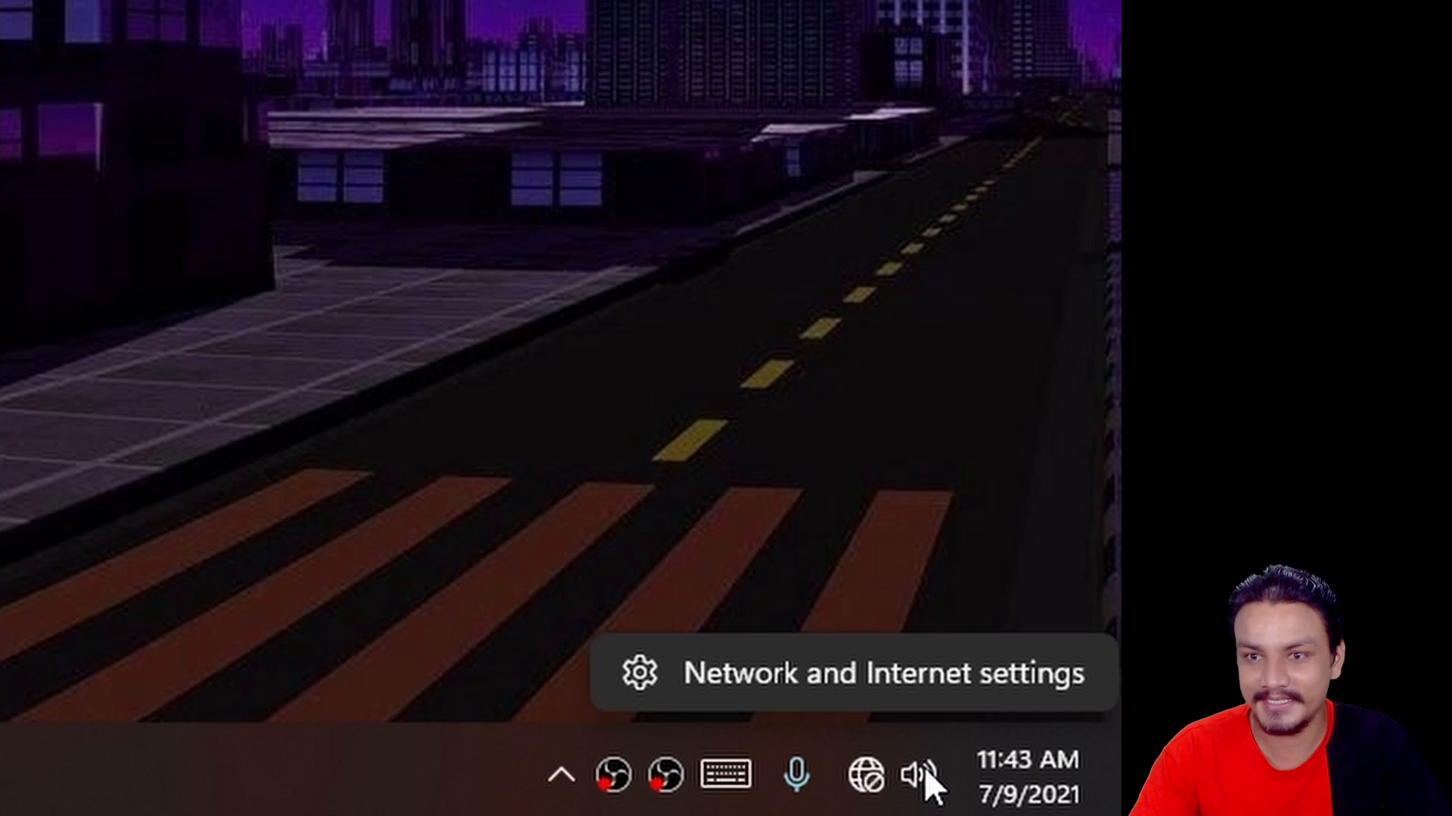
right_click(919, 775)
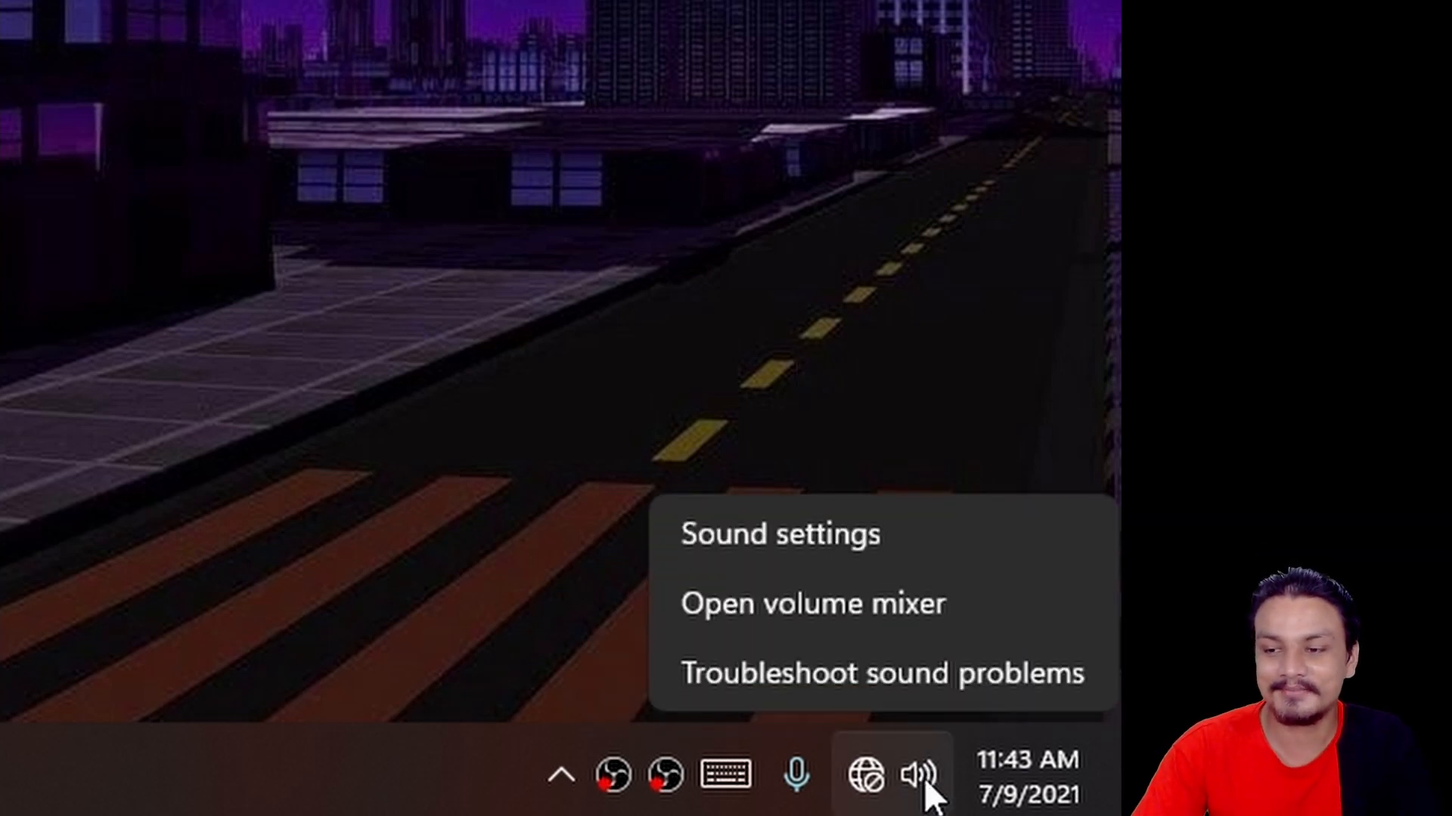
mouse_move(915, 378)
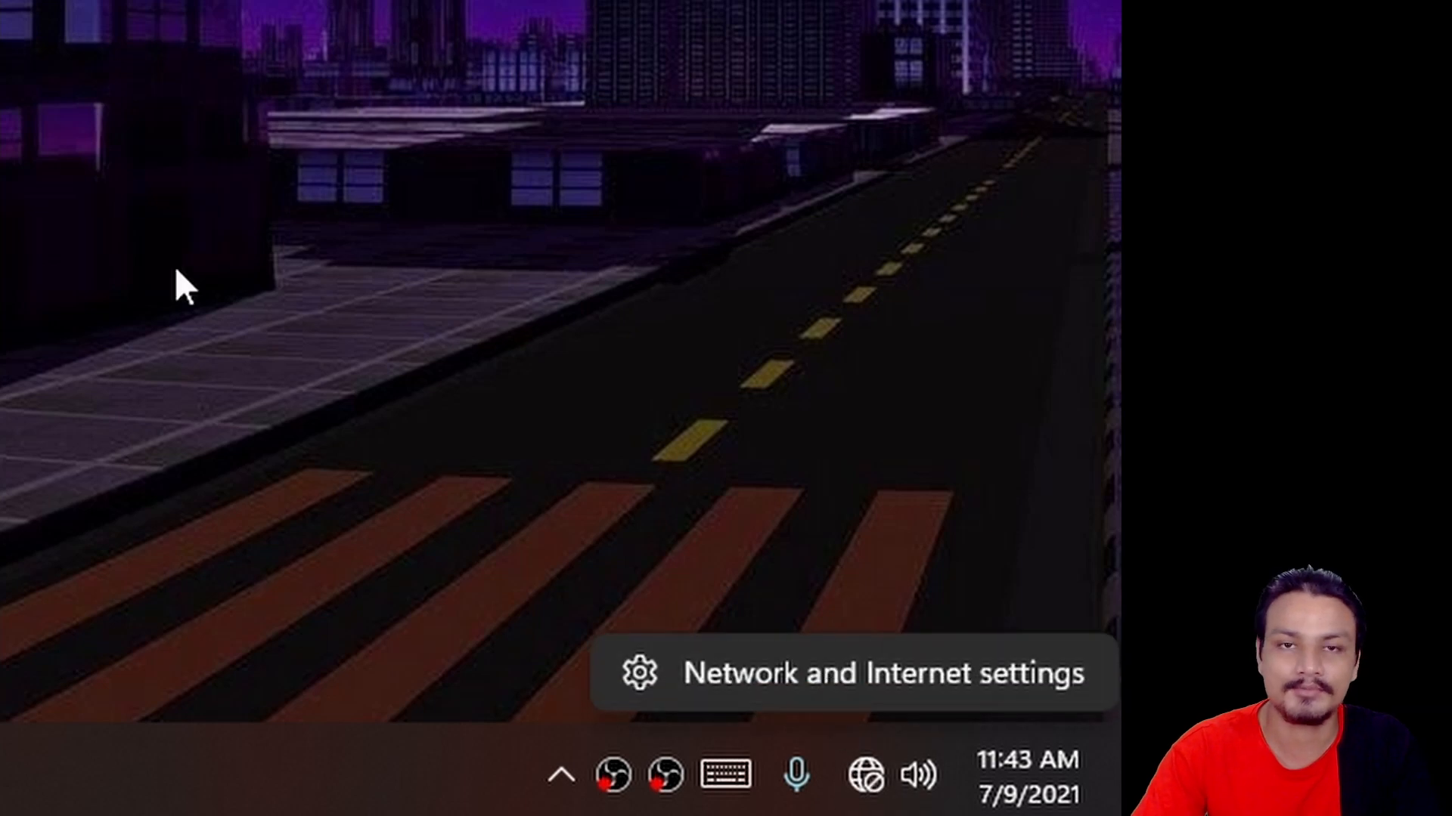
mouse_move(620, 393)
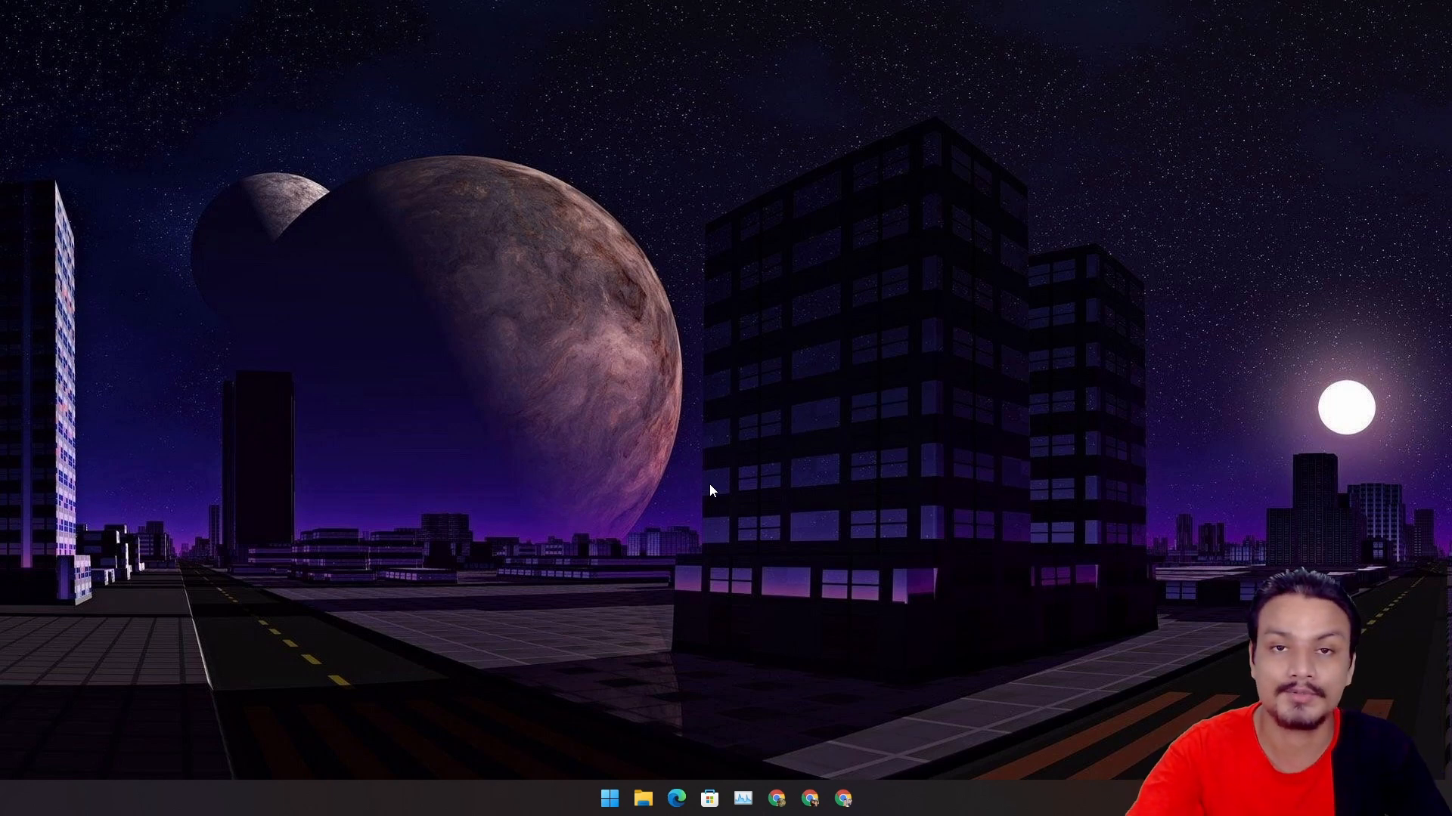
mouse_move(623, 523)
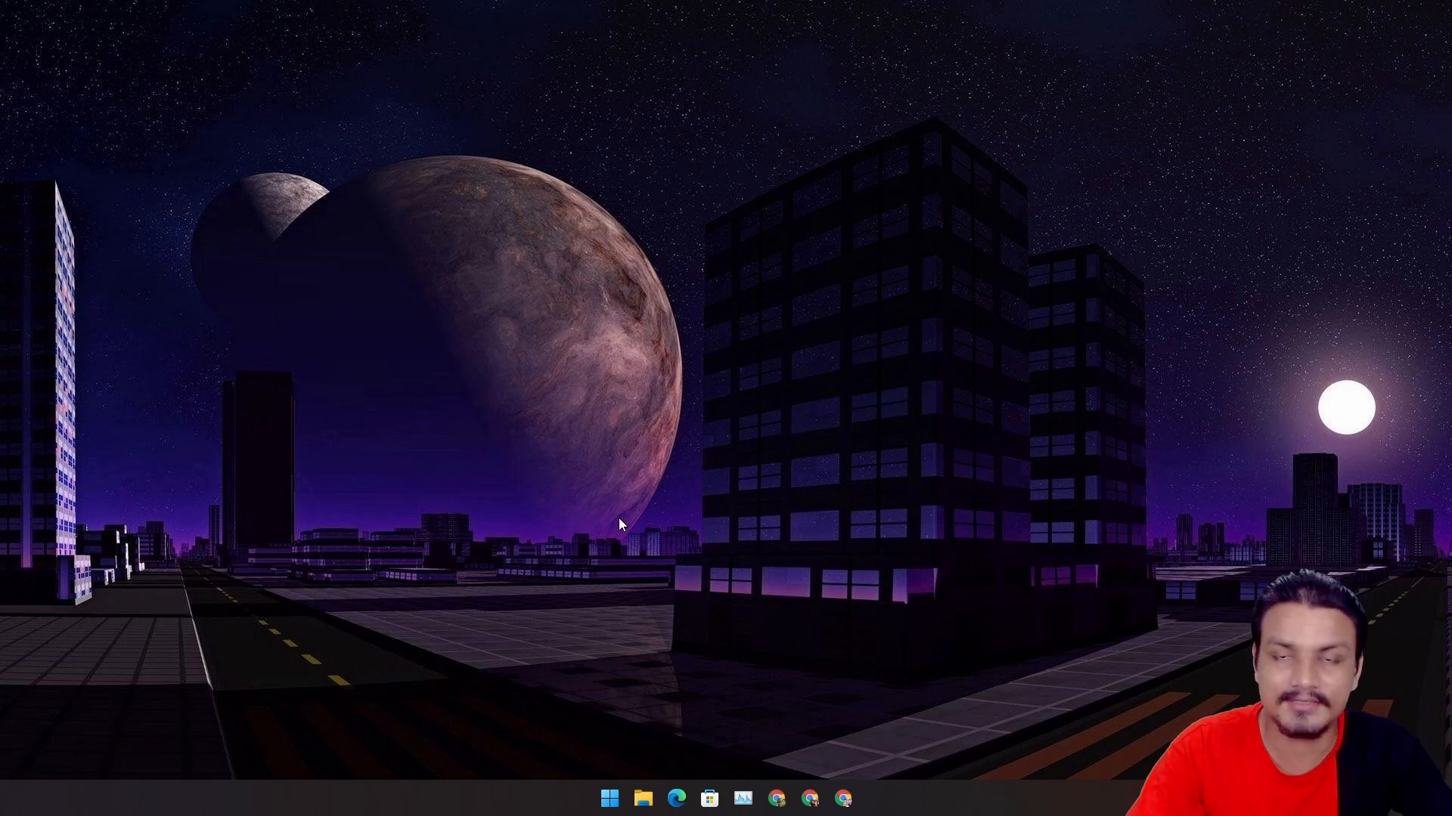
mouse_move(607, 519)
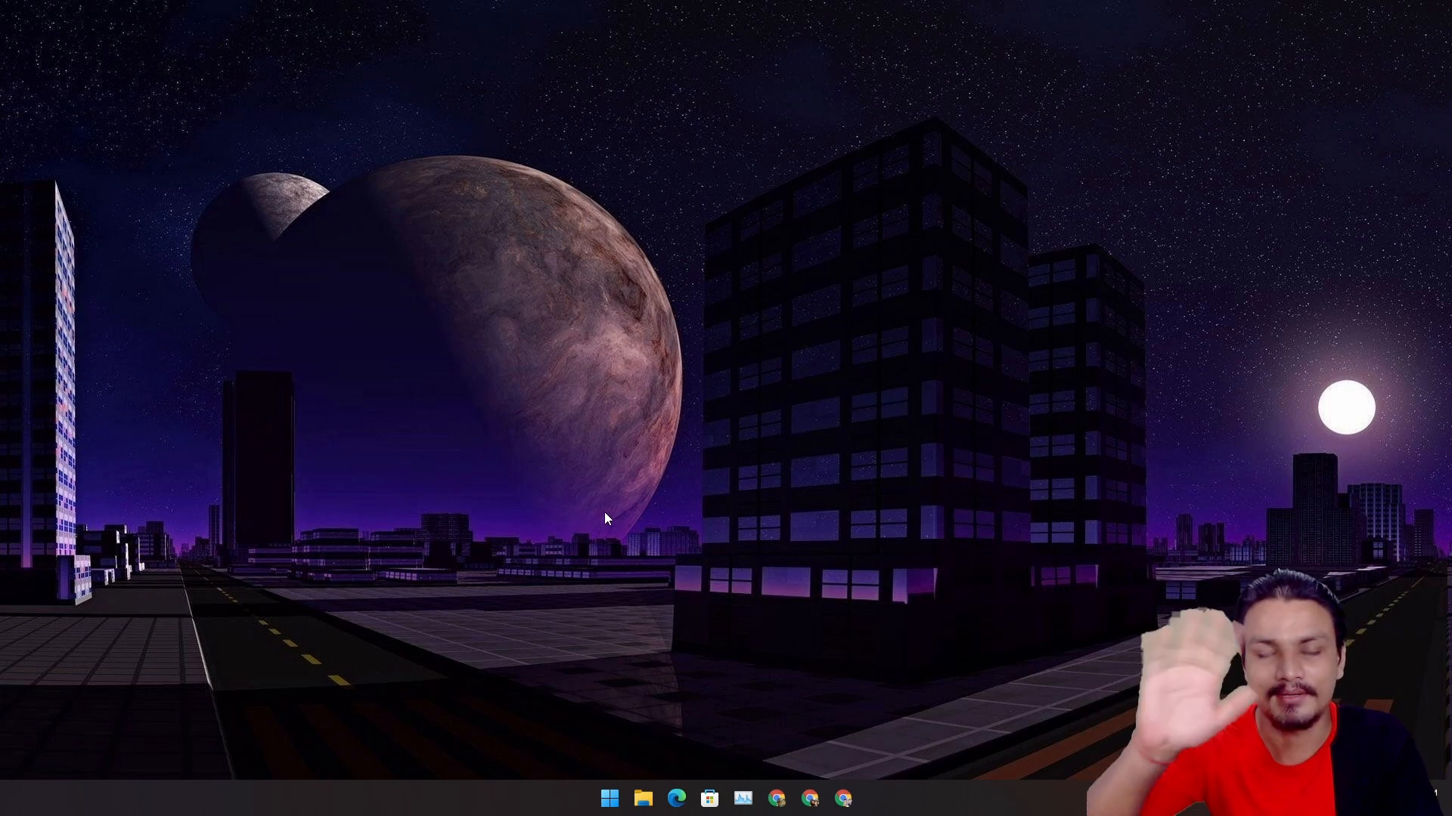